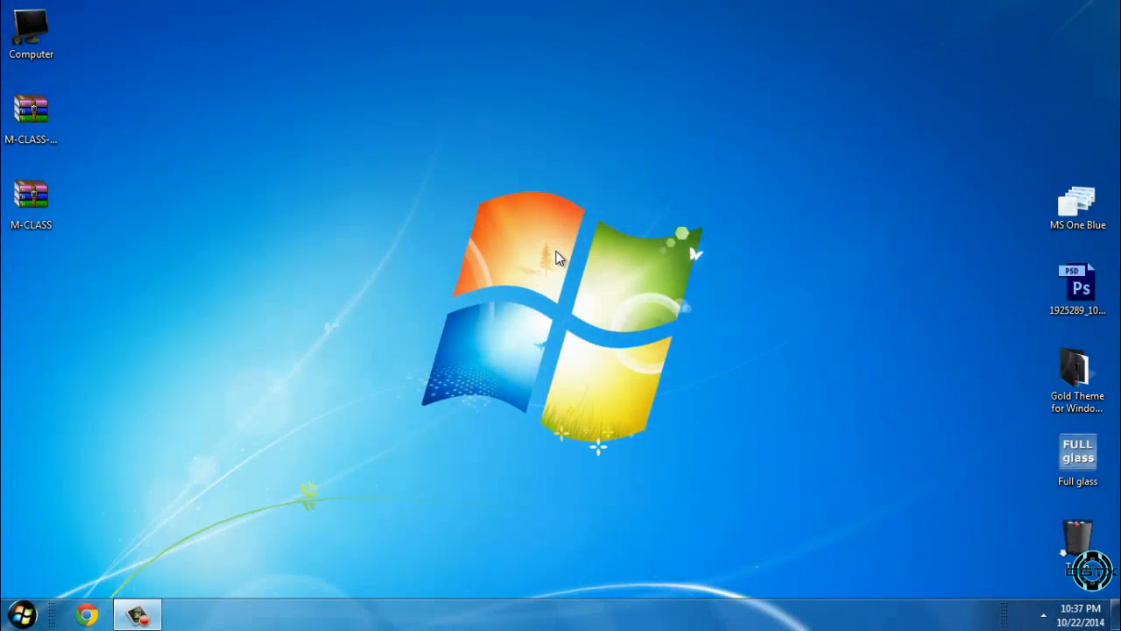
mouse_move(5, 276)
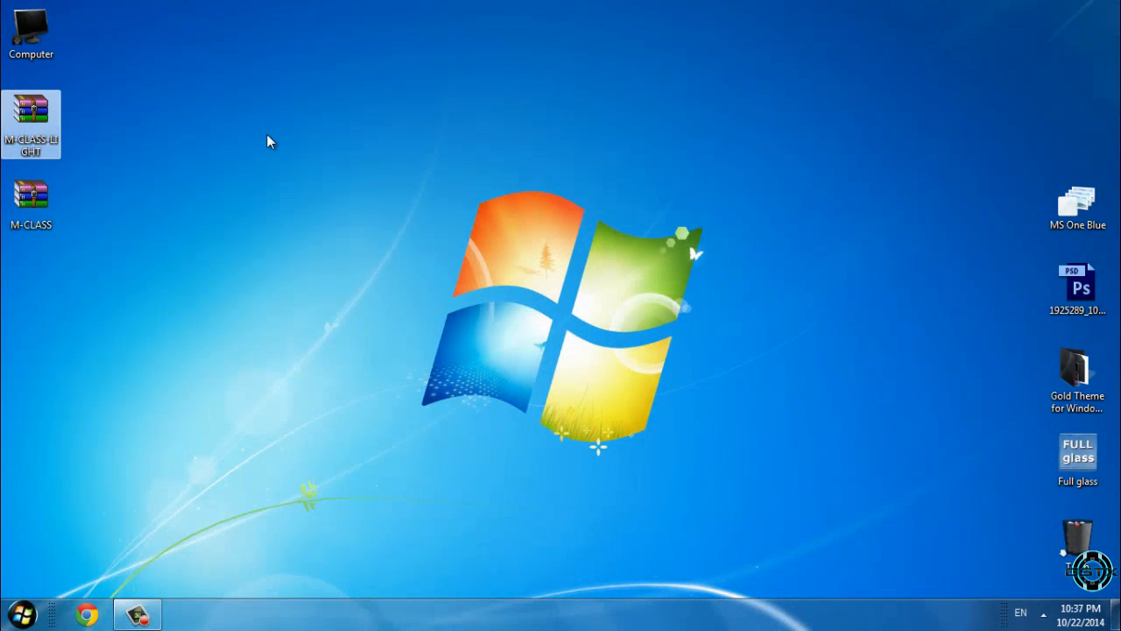
mouse_move(9, 160)
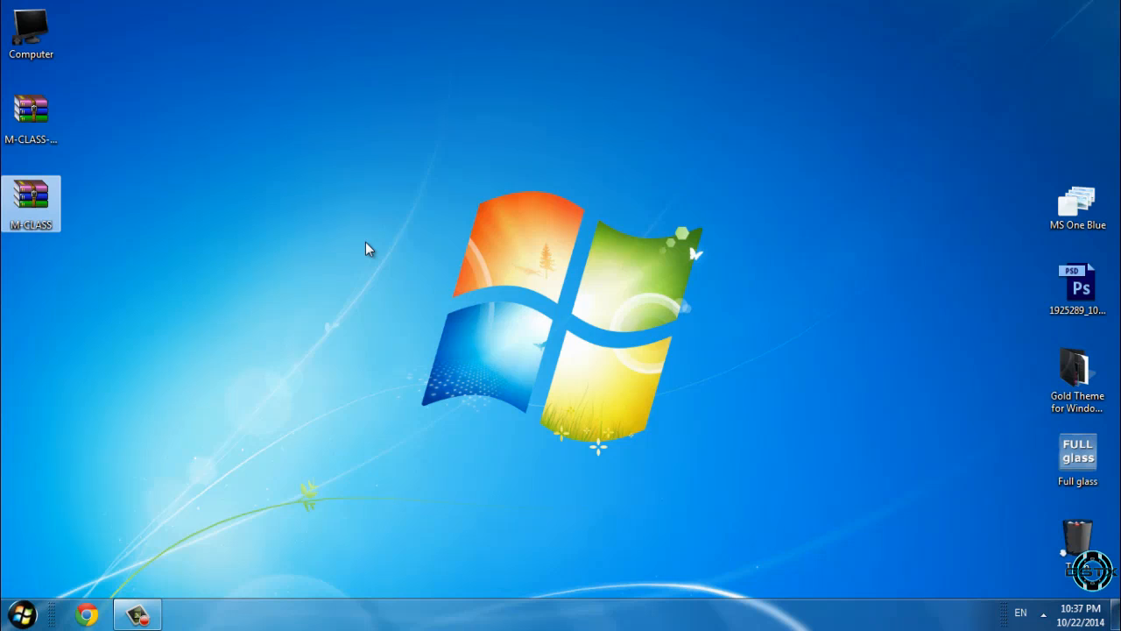
Select both M-CLASS archives and extract each into a separate folder with WinRAR
left_click(31, 118)
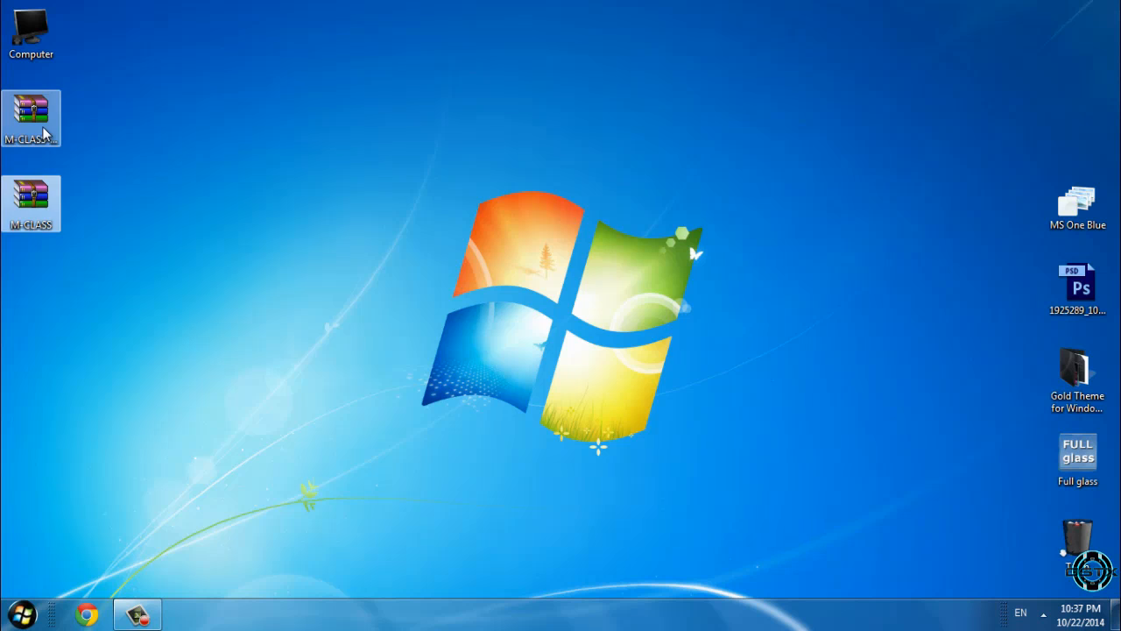
right_click(31, 204)
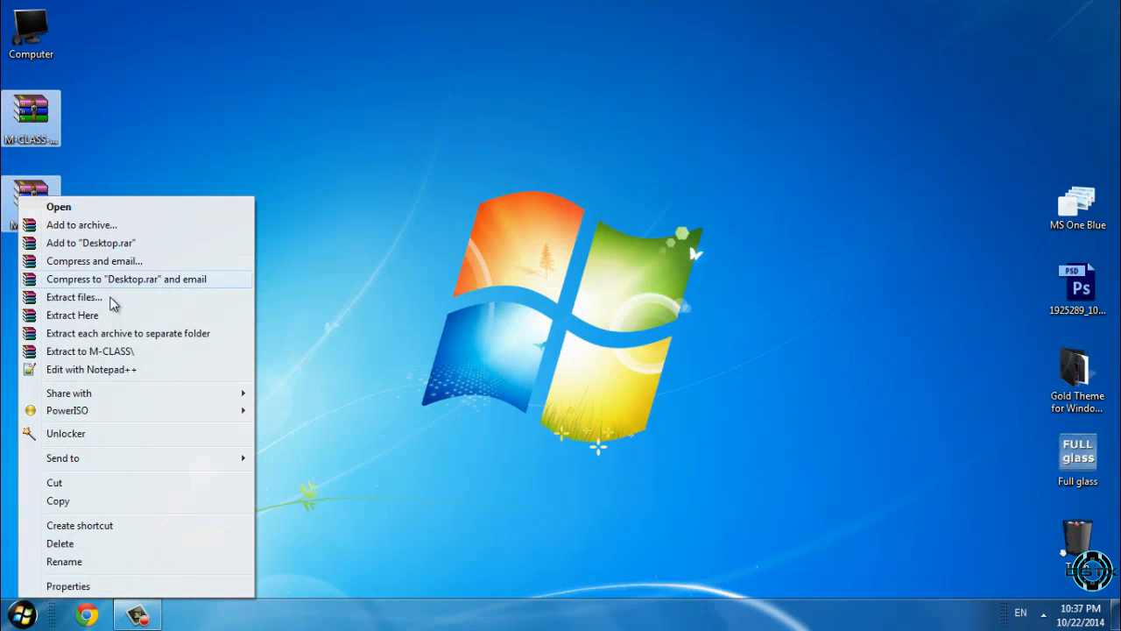
mouse_move(183, 338)
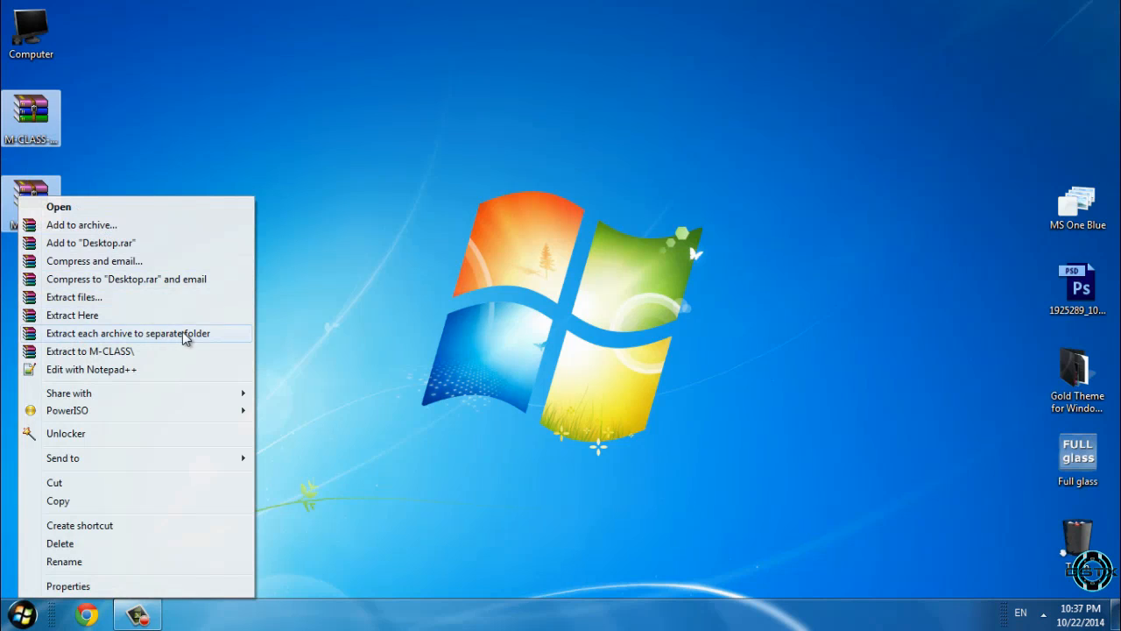
mouse_move(203, 340)
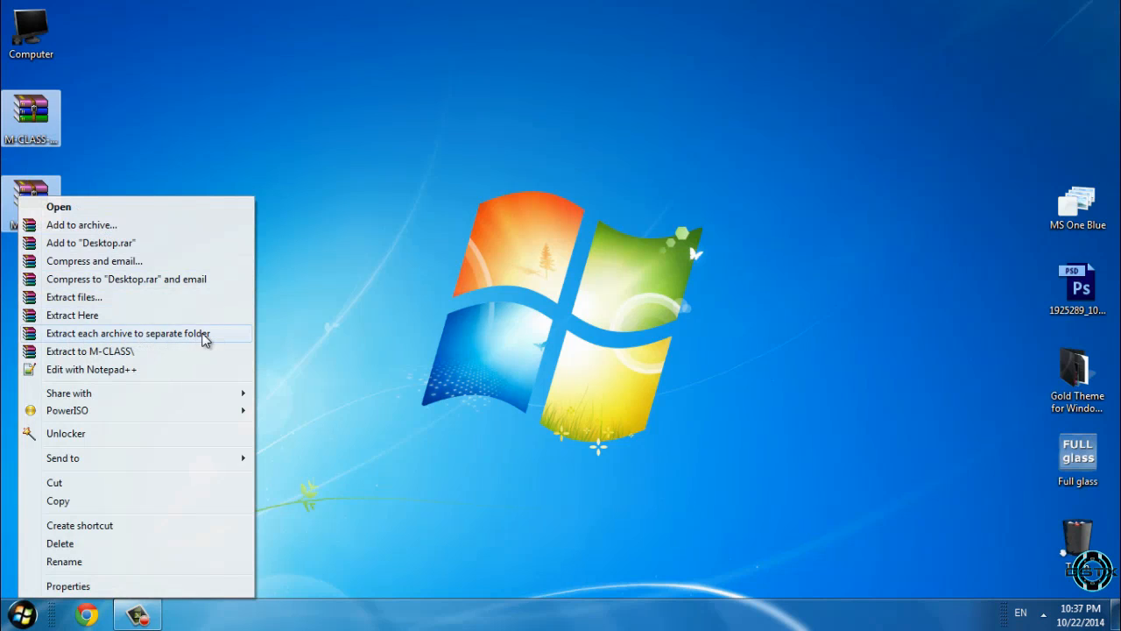
left_click(127, 333)
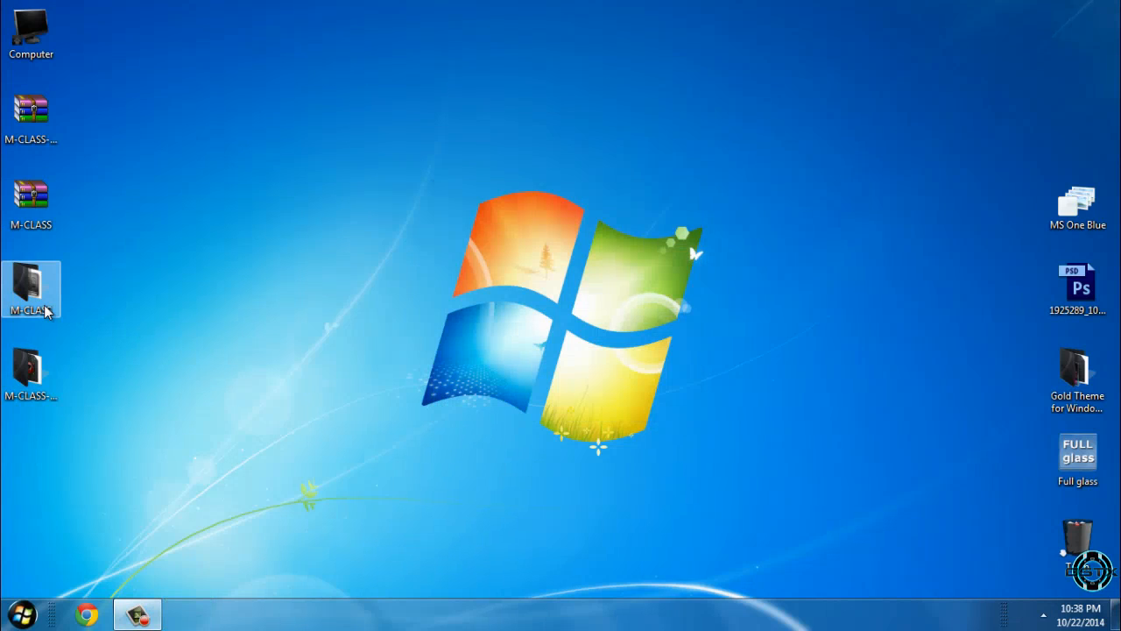
Open the extracted M-CLASS folder and run the M-CLASSThemePackx64-v10 installer
double_click(31, 289)
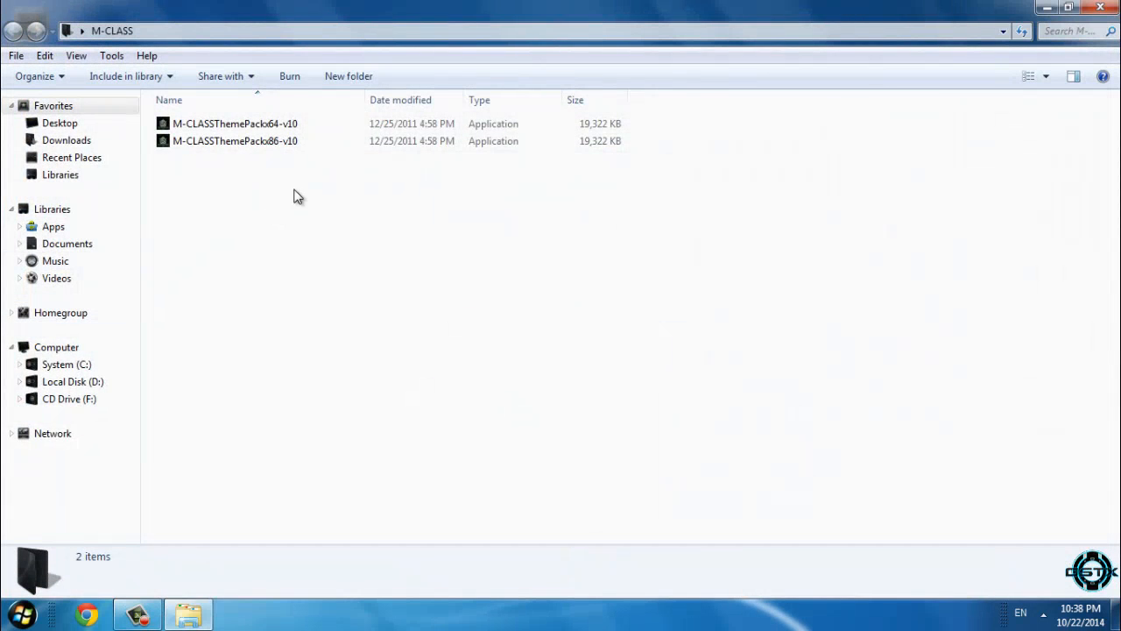
left_click(235, 123)
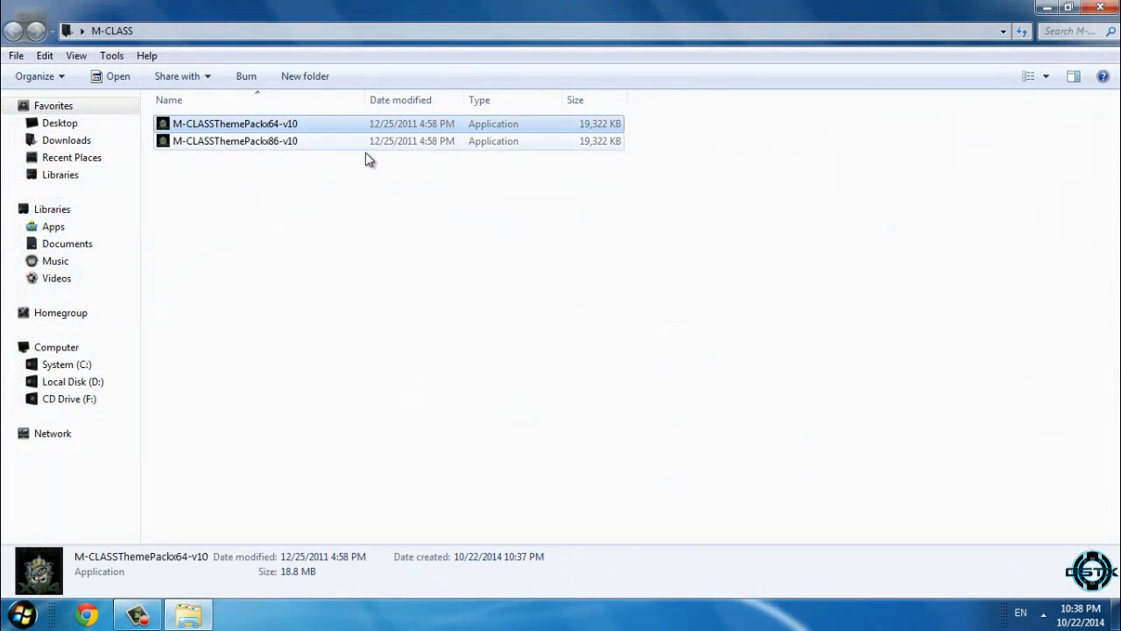
left_click(234, 141)
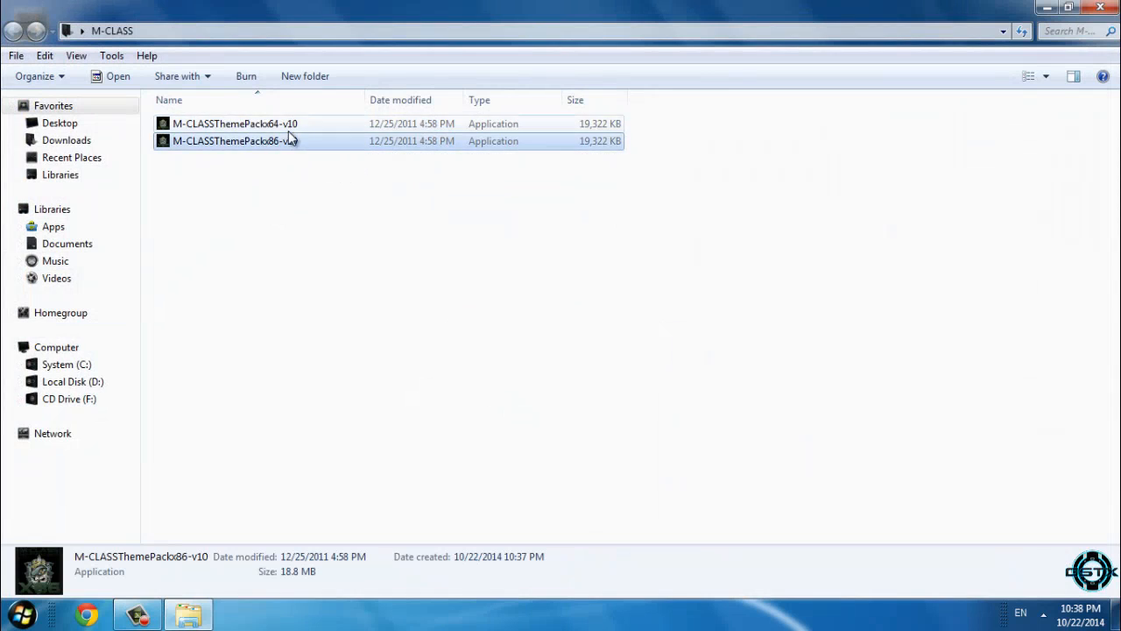
left_click(235, 123)
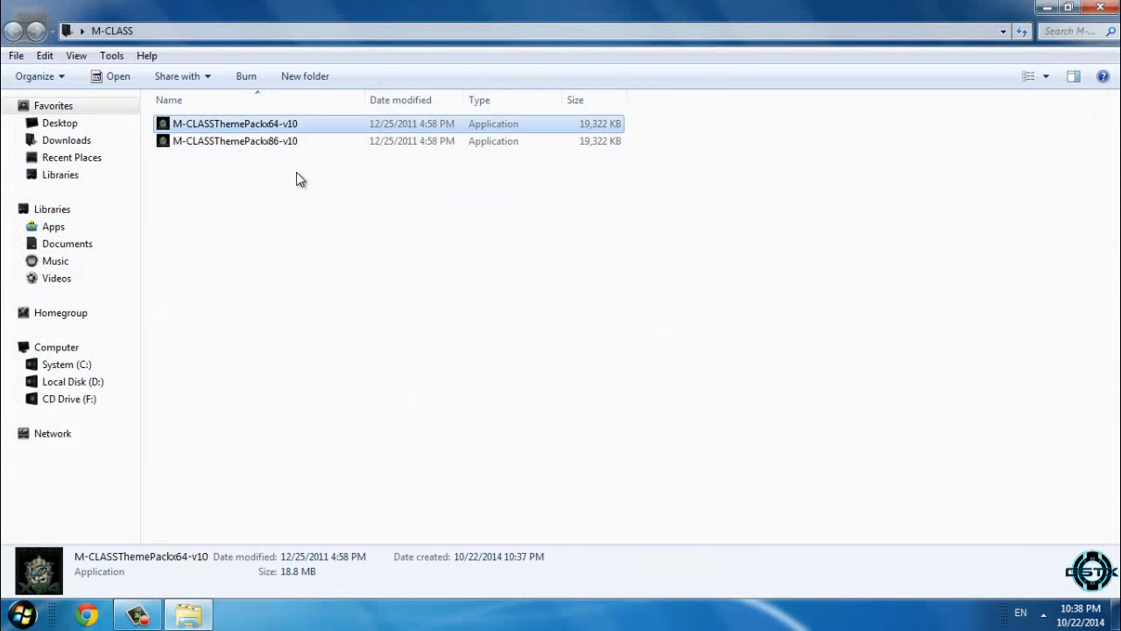
mouse_move(302, 144)
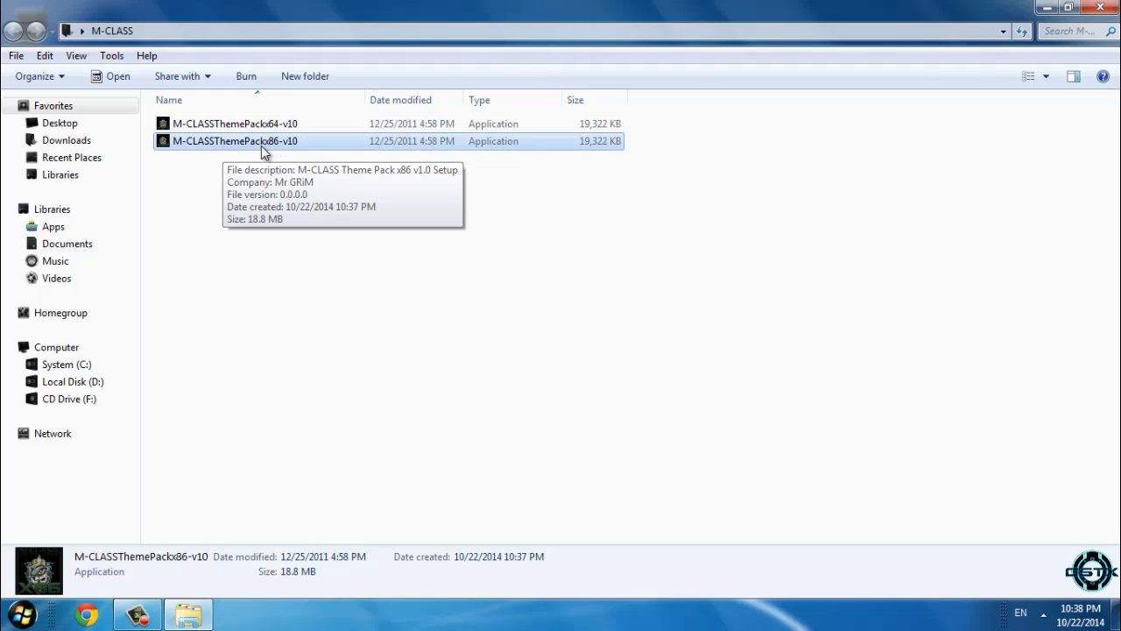
mouse_move(525, 144)
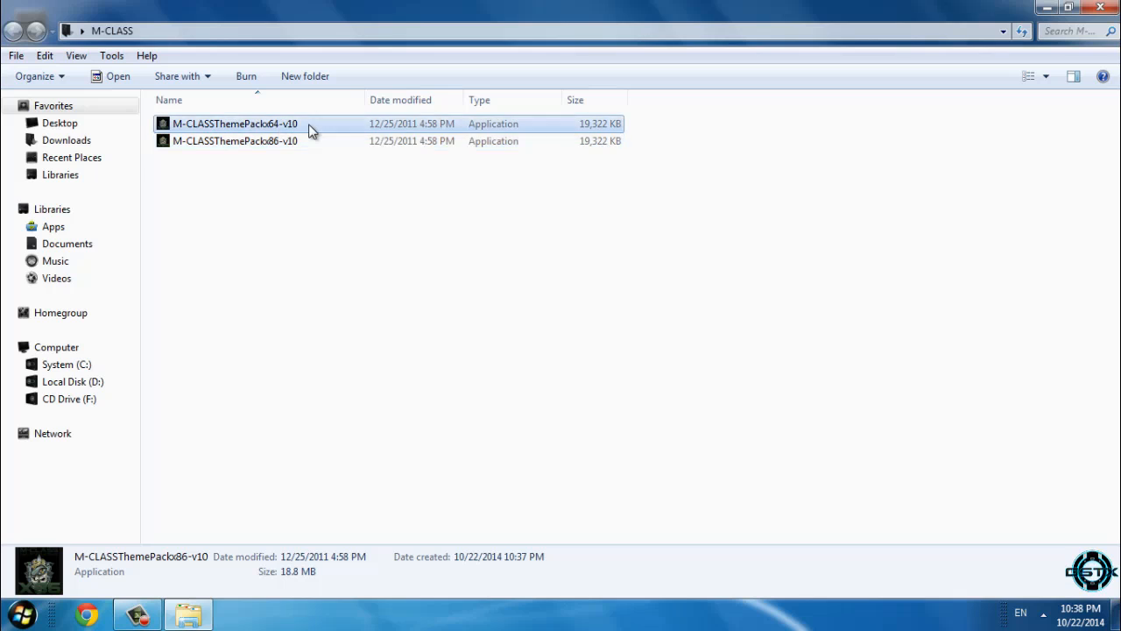
double_click(234, 124)
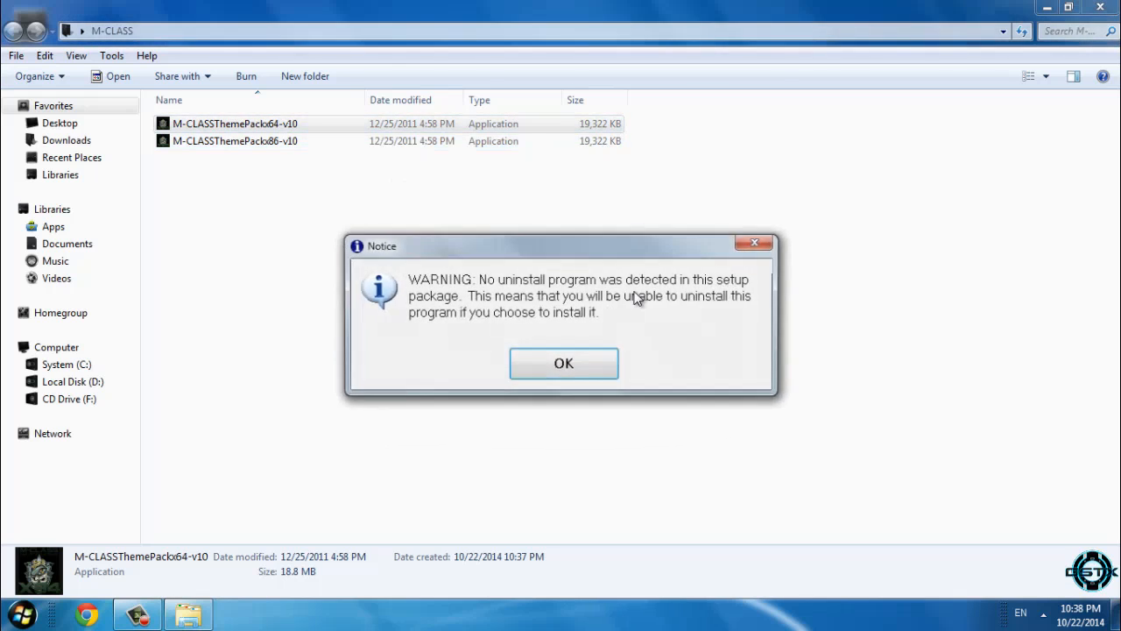
Dismiss the no-uninstall warning, agree to the license and start the x64 installation
left_click(563, 362)
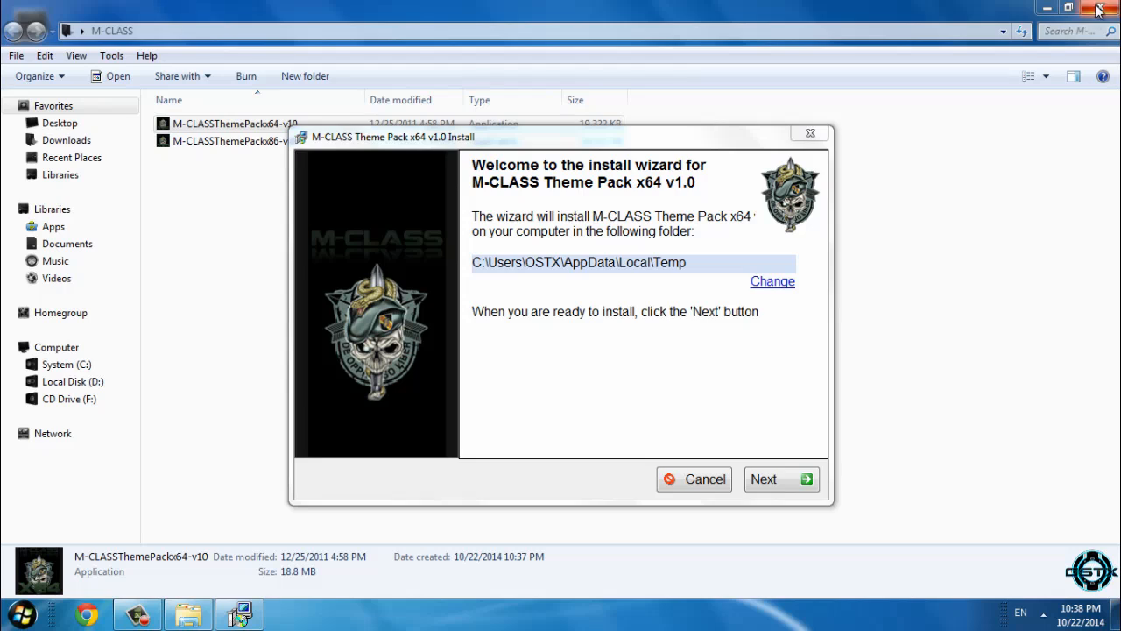
left_click(778, 478)
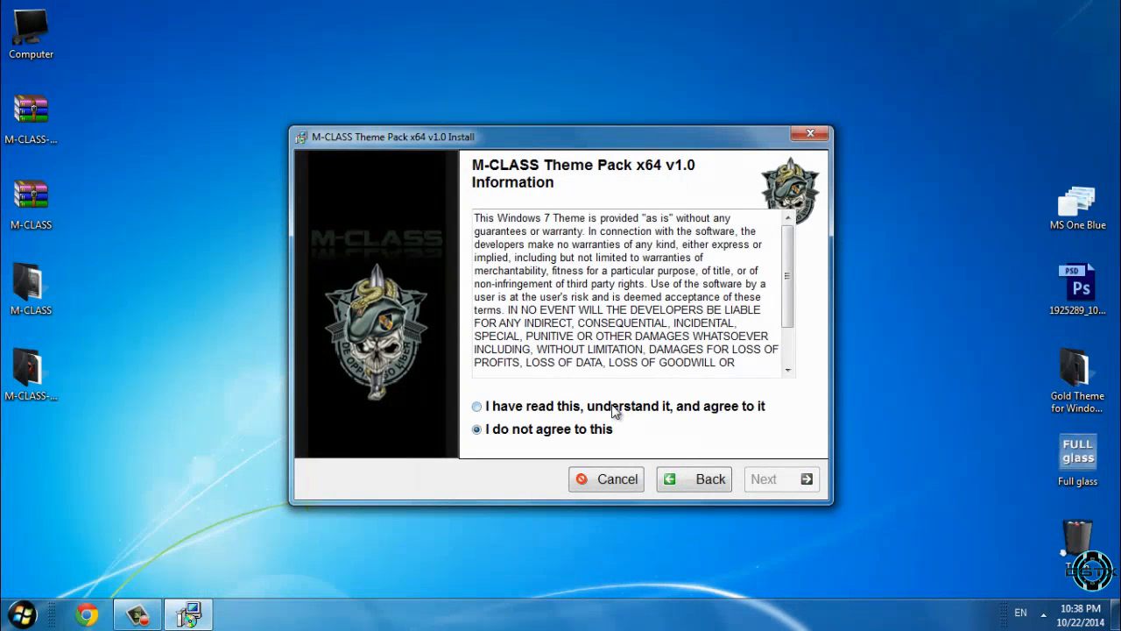
left_click(774, 478)
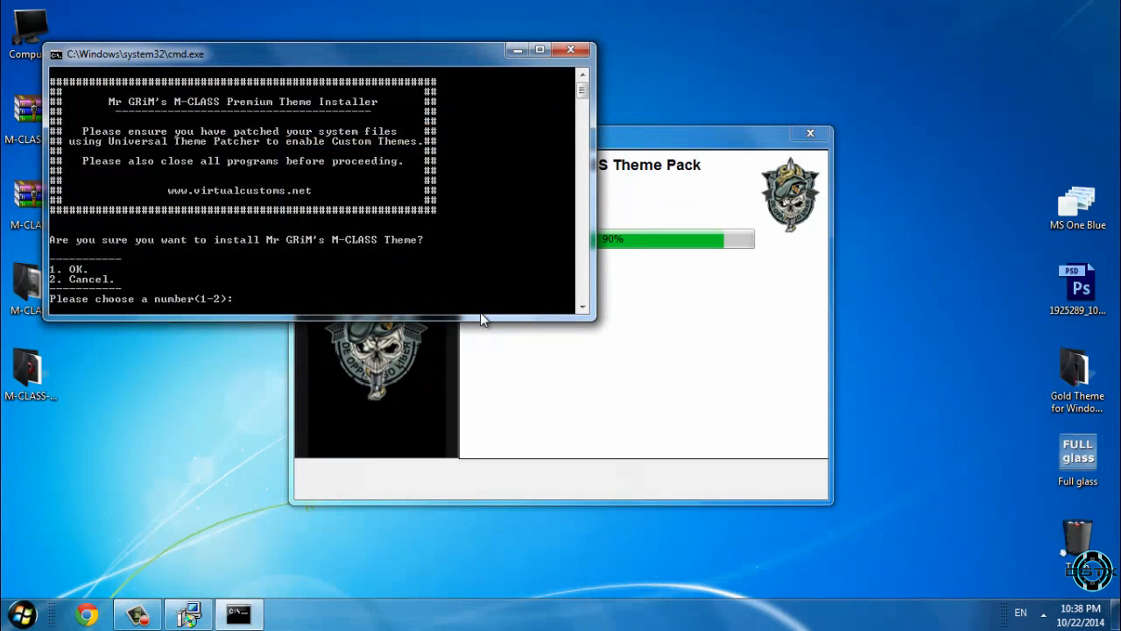
mouse_move(307, 296)
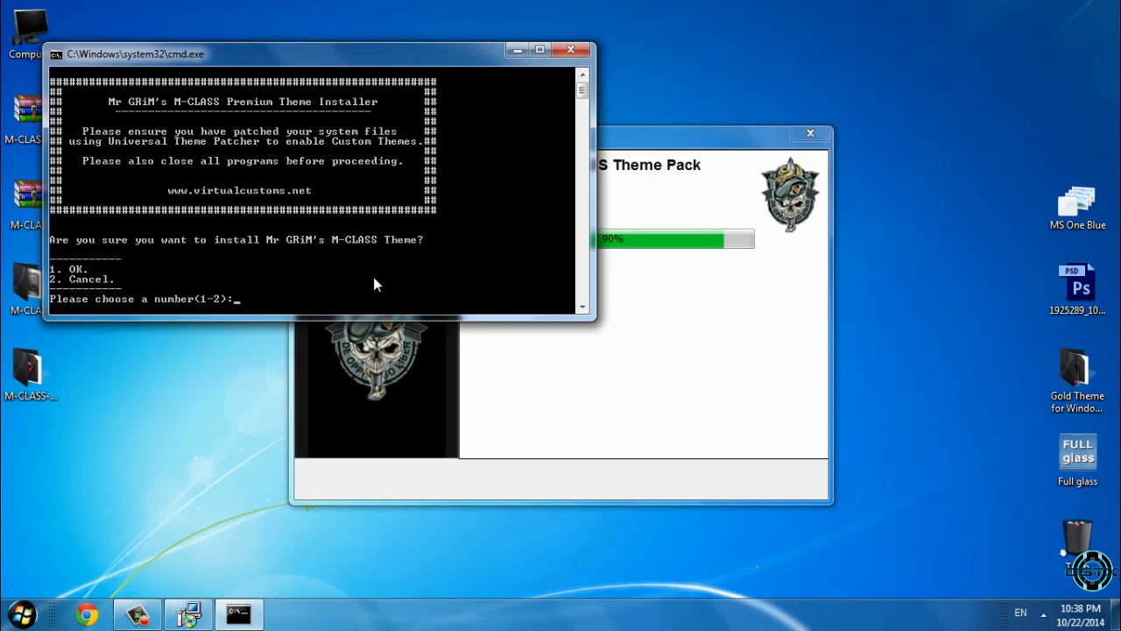
mouse_move(314, 261)
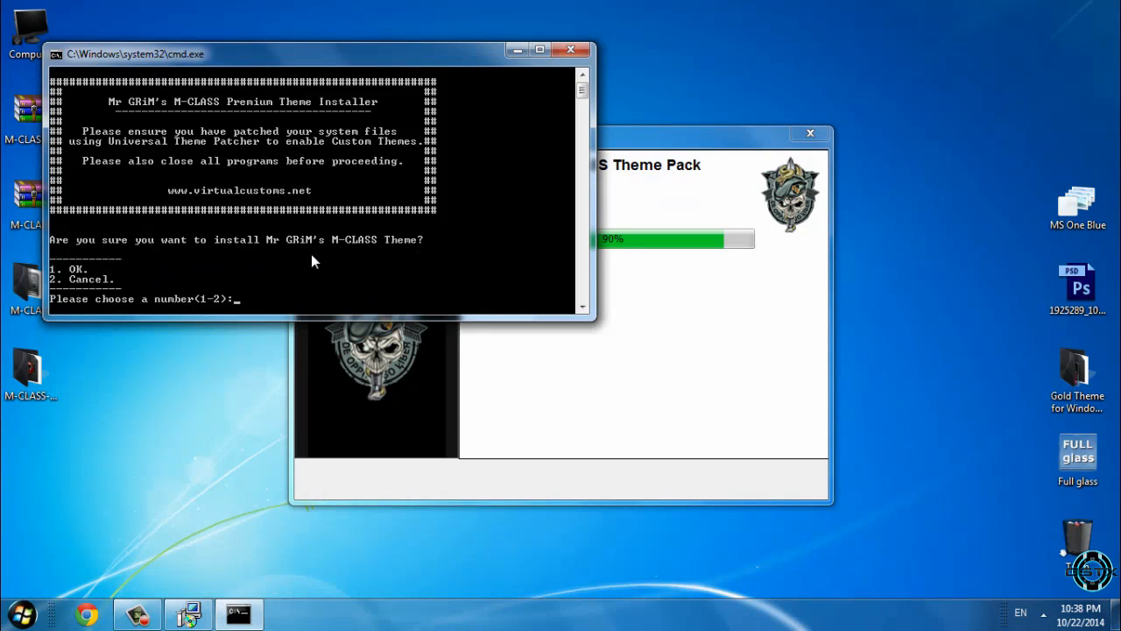
Answer 1 to install, 1 for the logon screen, and 2 to skip Theme Resource Changer
type("1")
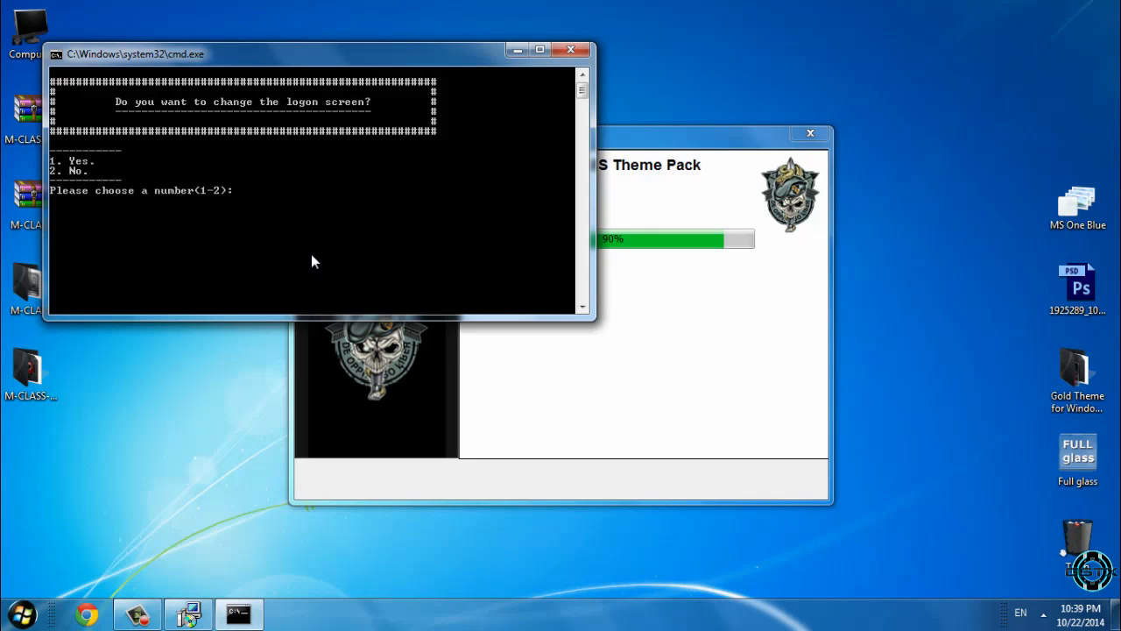
type("1")
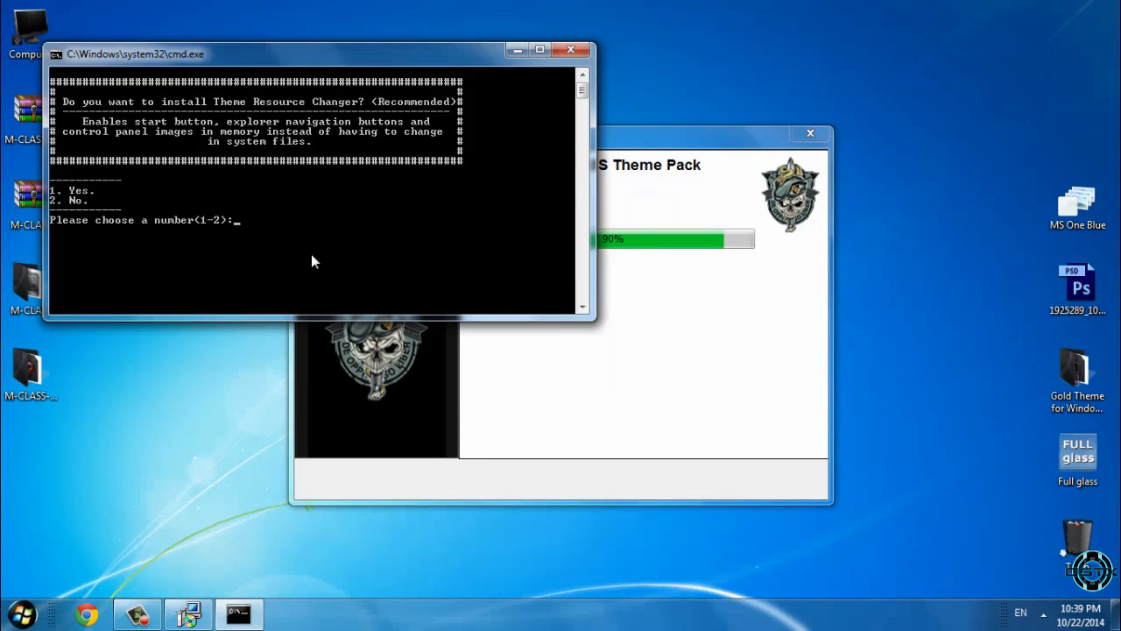
type("2")
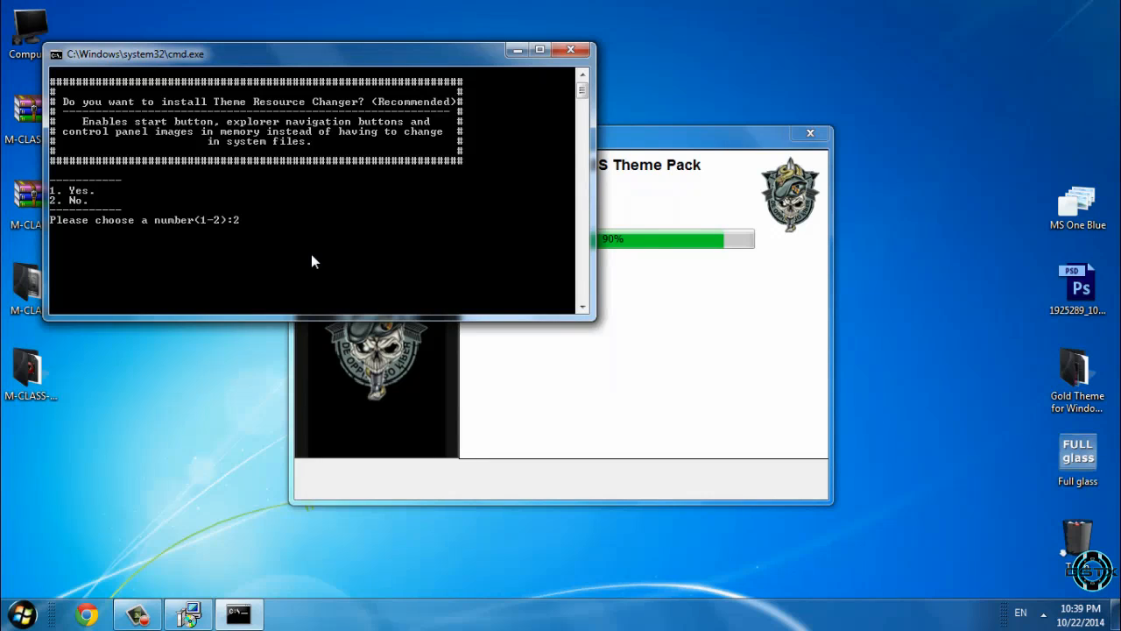
mouse_move(318, 259)
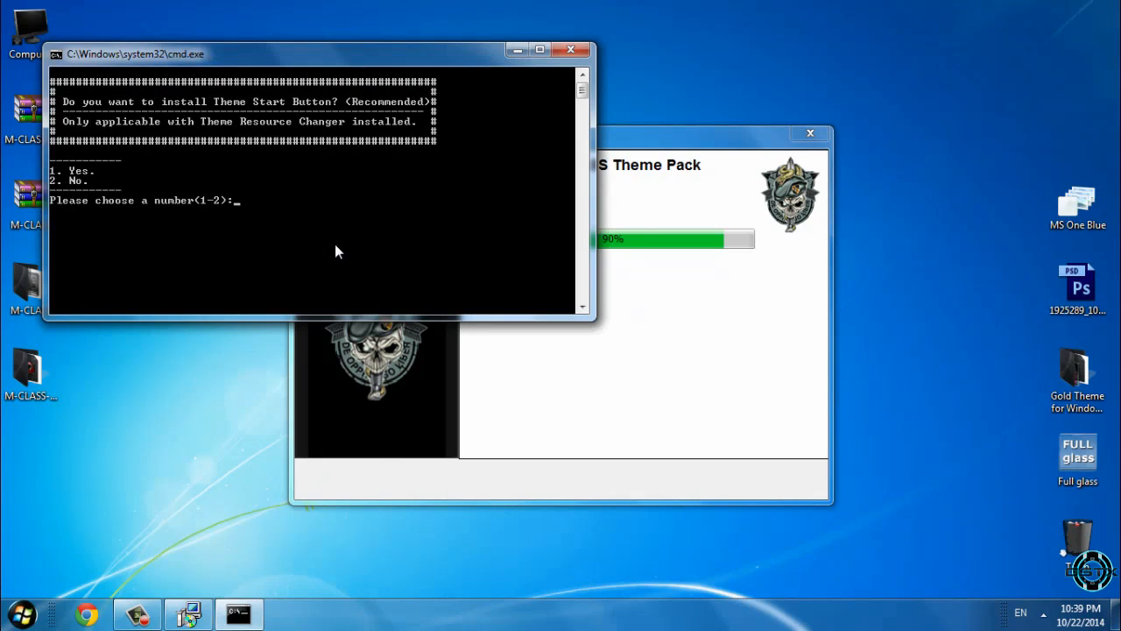
Answer 1 for Start Button, Control Panel images, navigation buttons and fonts
type("1")
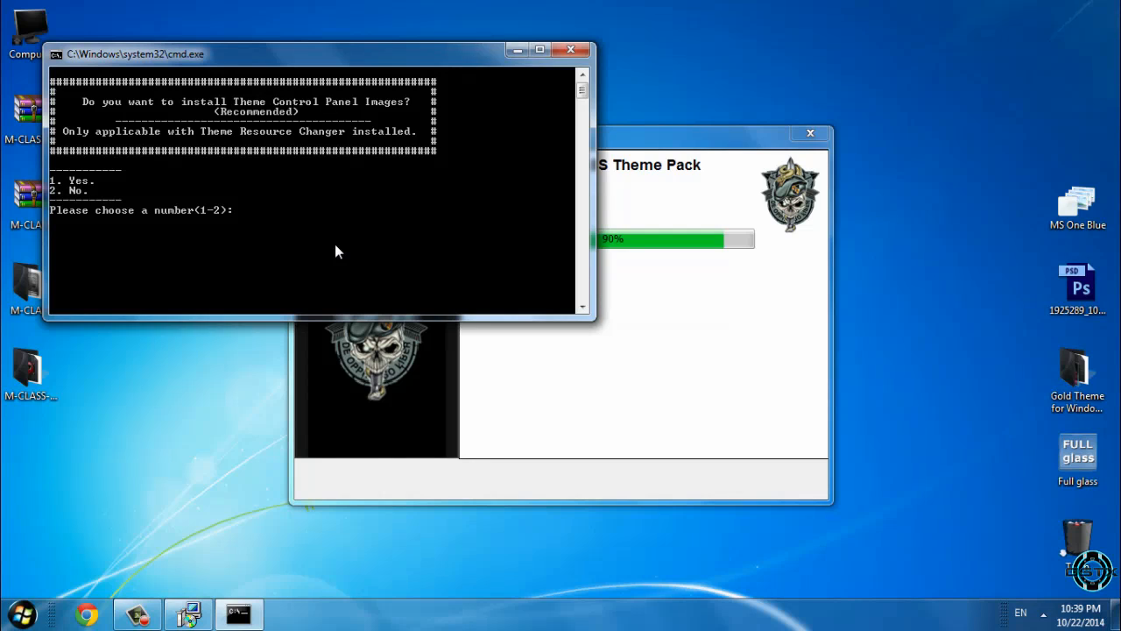
type("1")
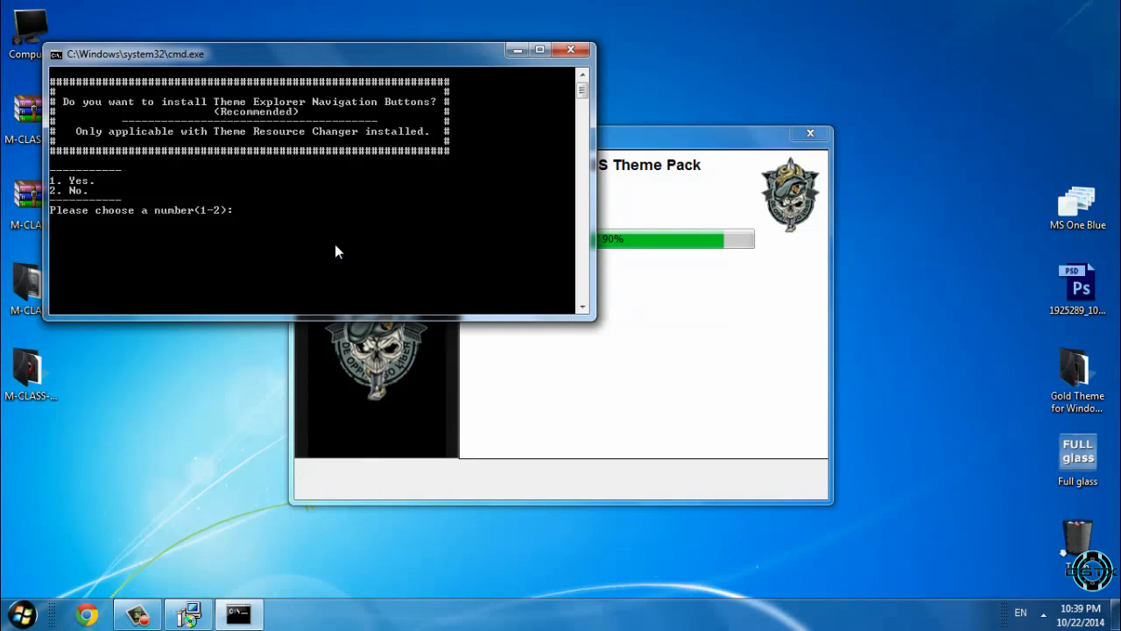
type("1")
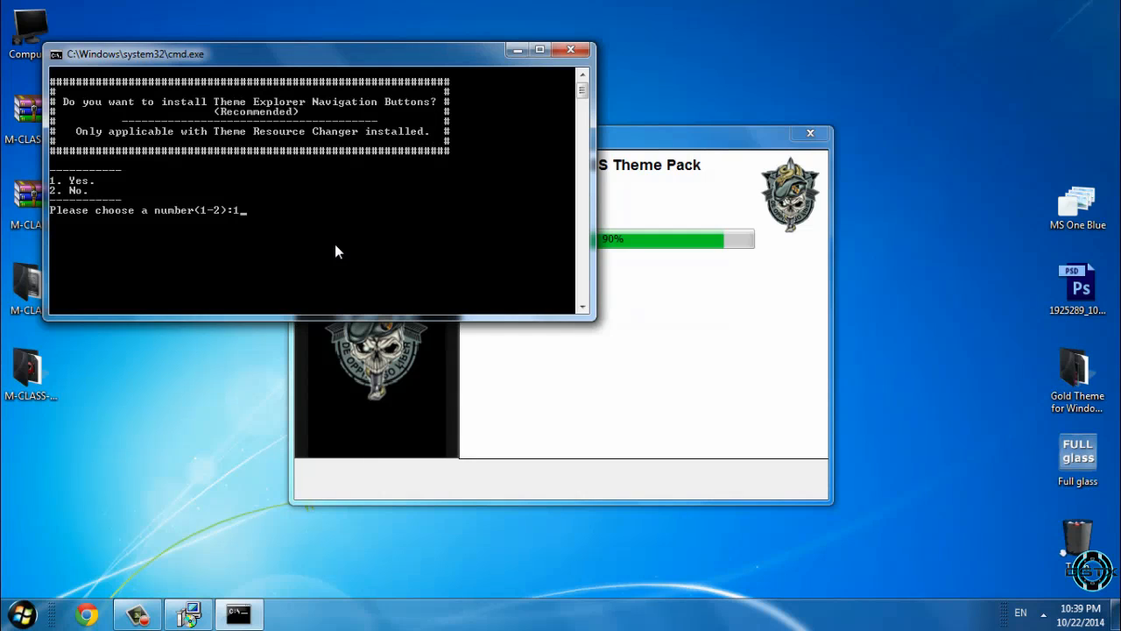
key("enter")
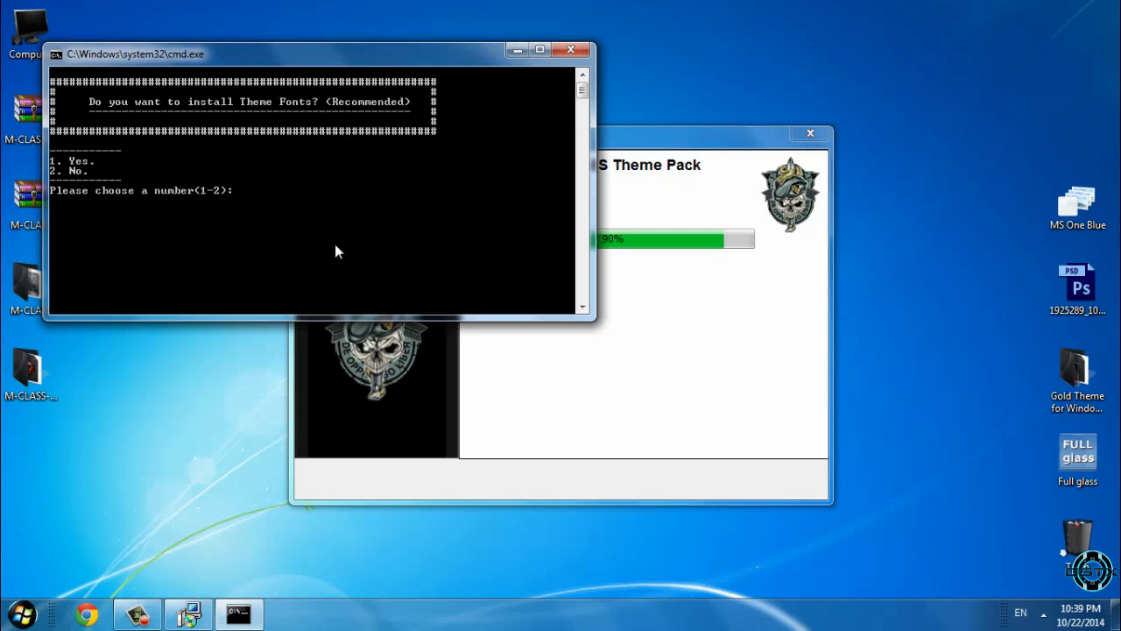
type("1")
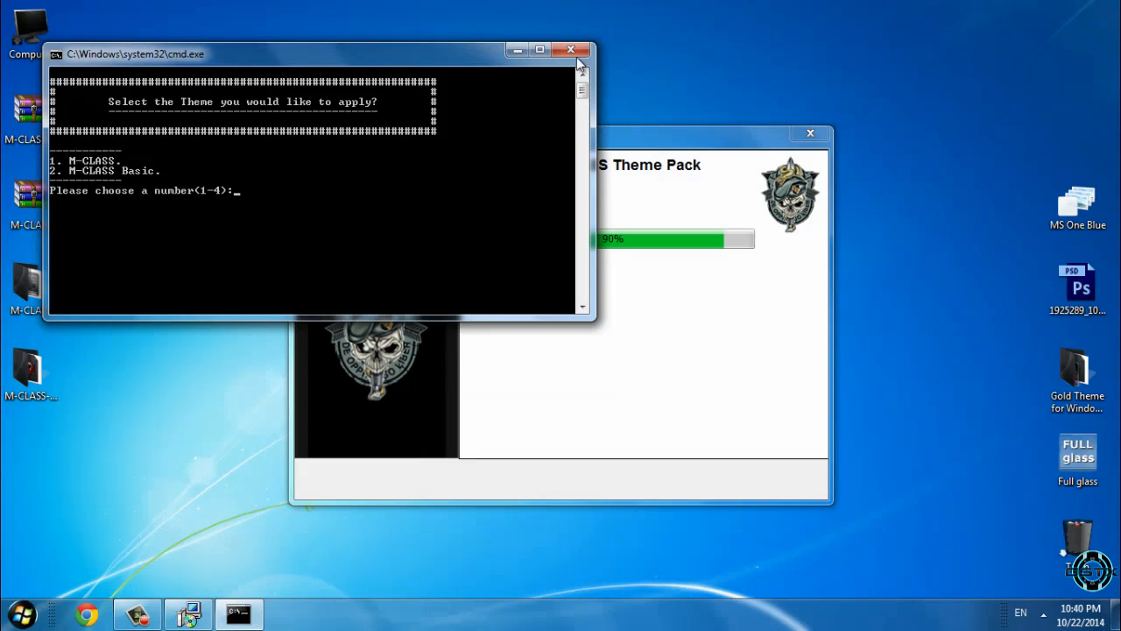
mouse_move(570, 50)
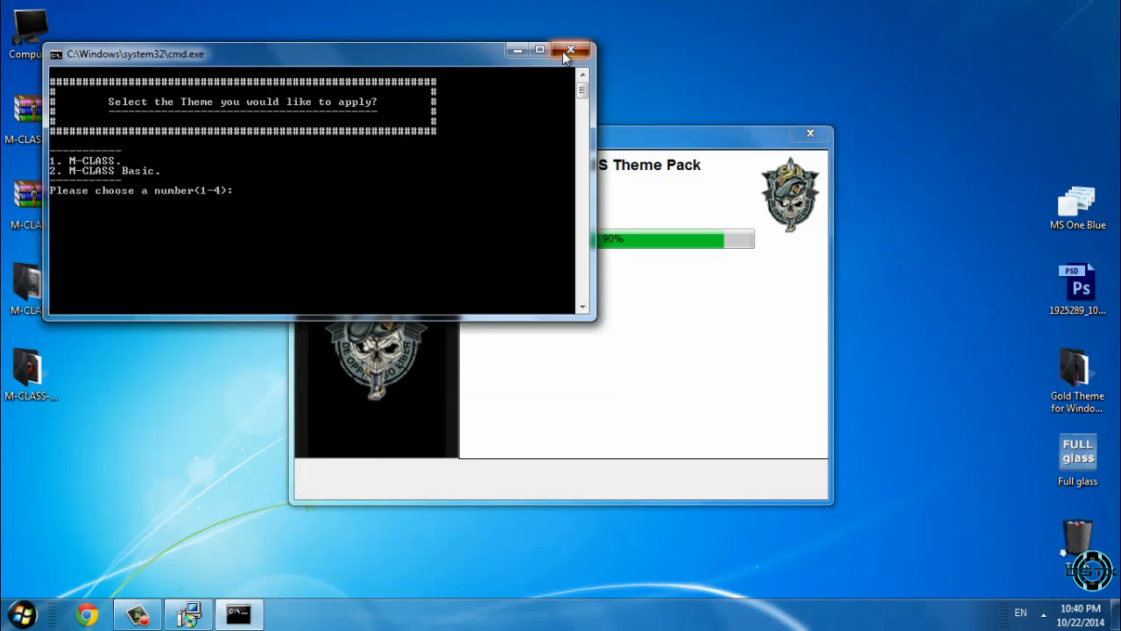
left_click(570, 50)
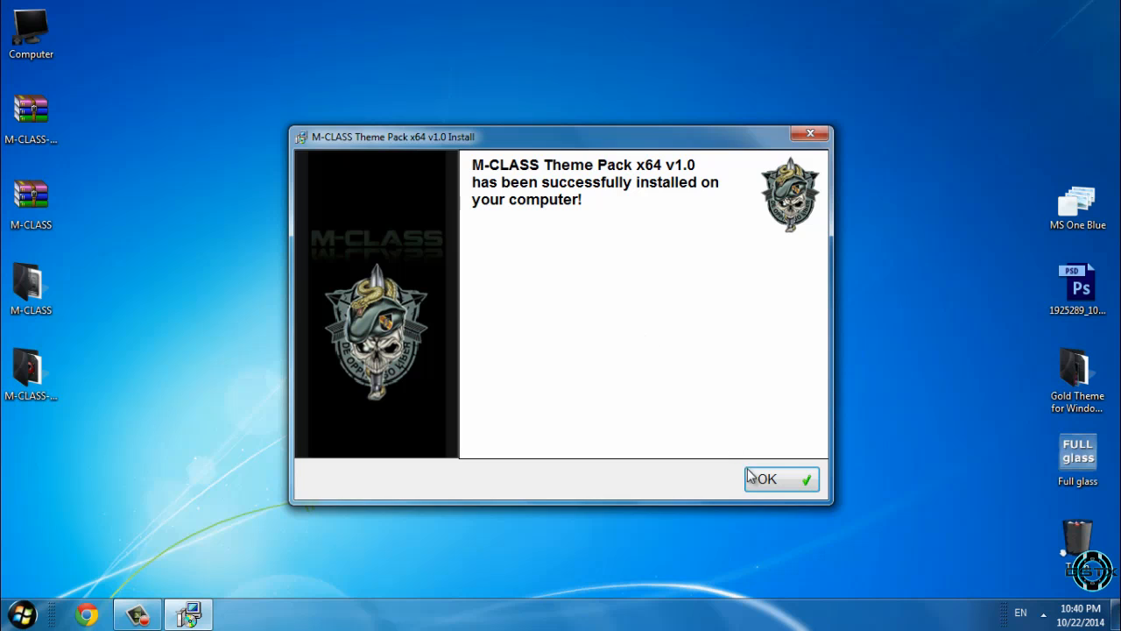
Close the success message, open Personalization and apply the installed M-CLASS theme
left_click(762, 478)
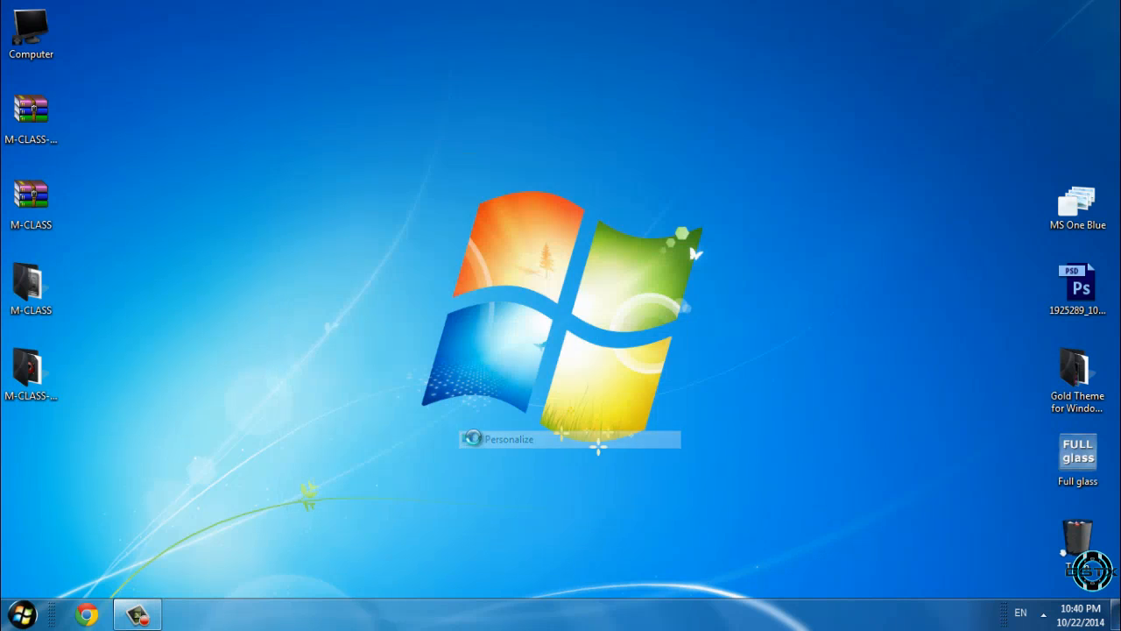
left_click(508, 438)
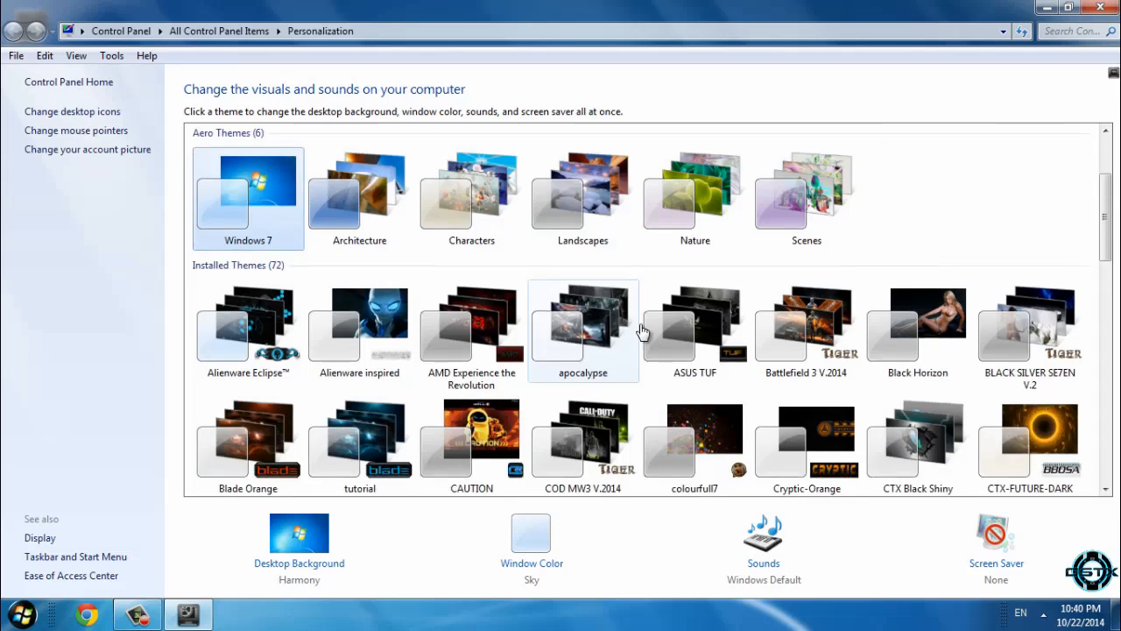
scroll("down", 3)
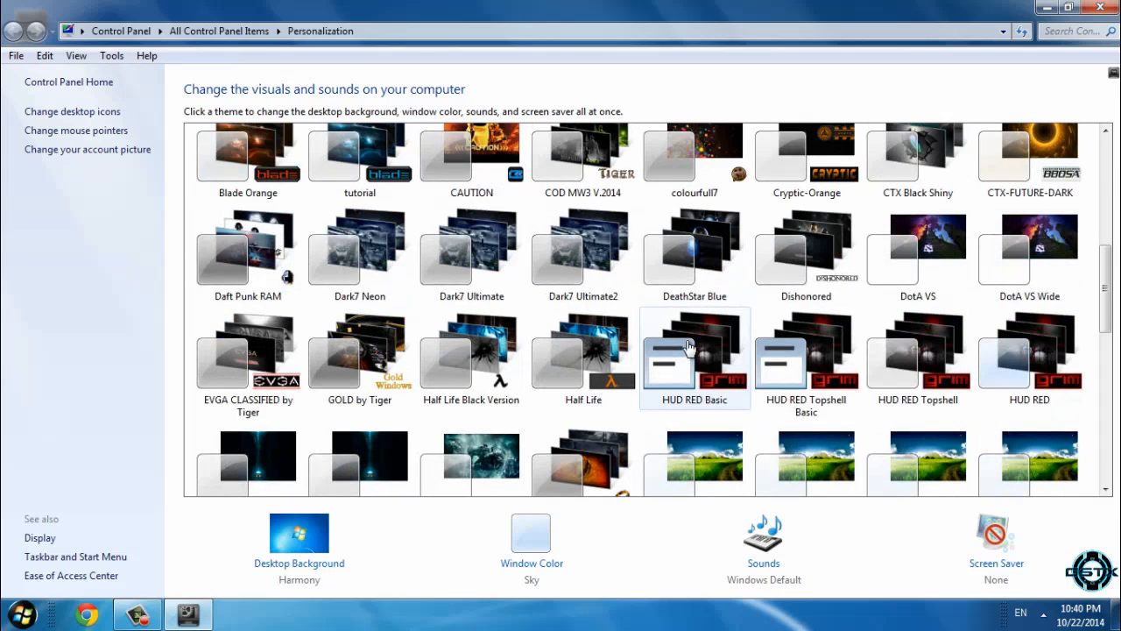
scroll("down", 3)
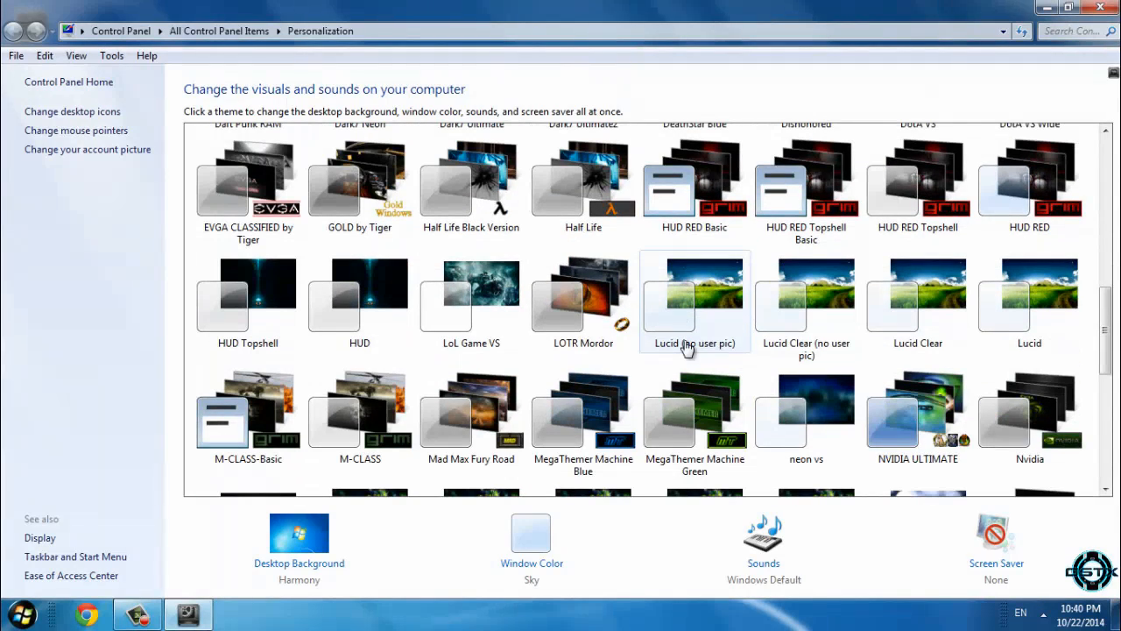
scroll("down", 3)
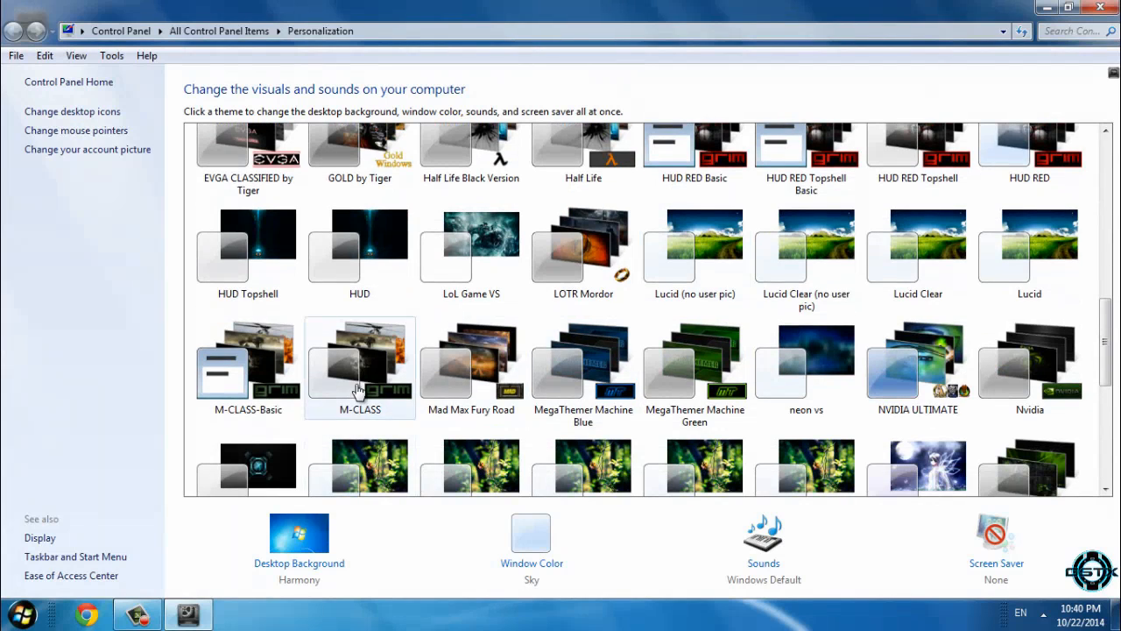
left_click(359, 364)
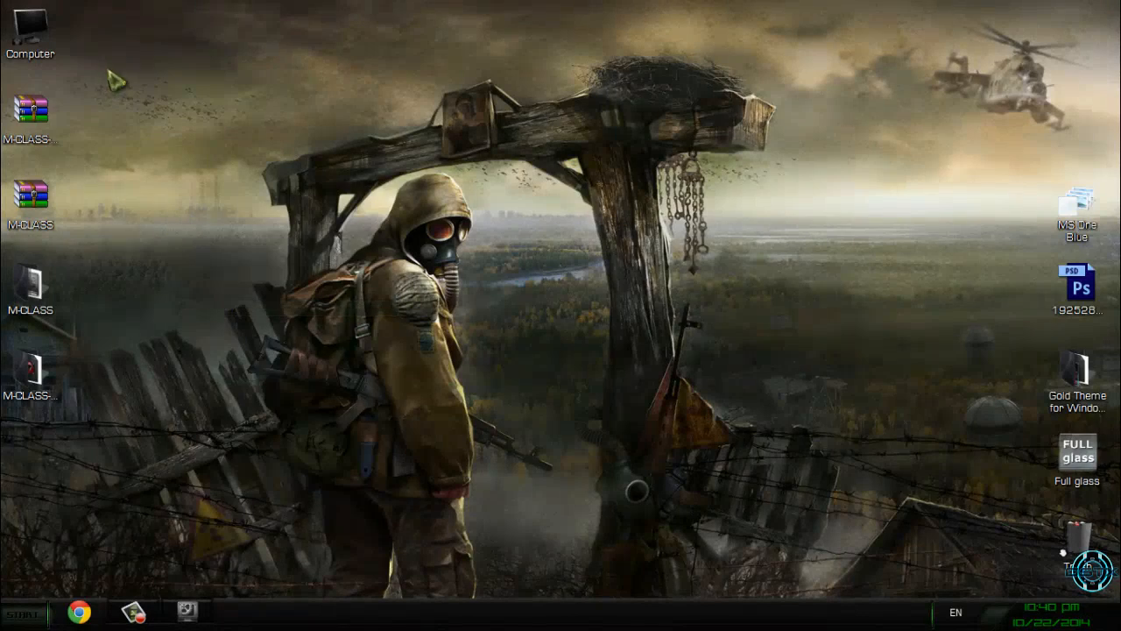
Preview the theme by opening and closing Computer from the Start menu
double_click(30, 26)
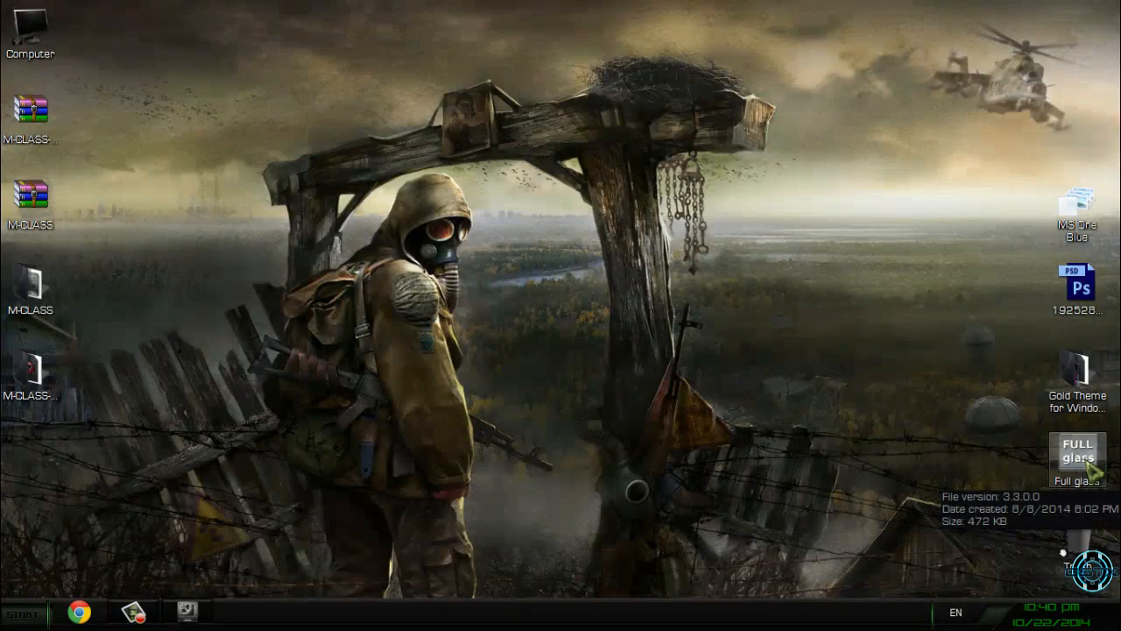
left_click(23, 613)
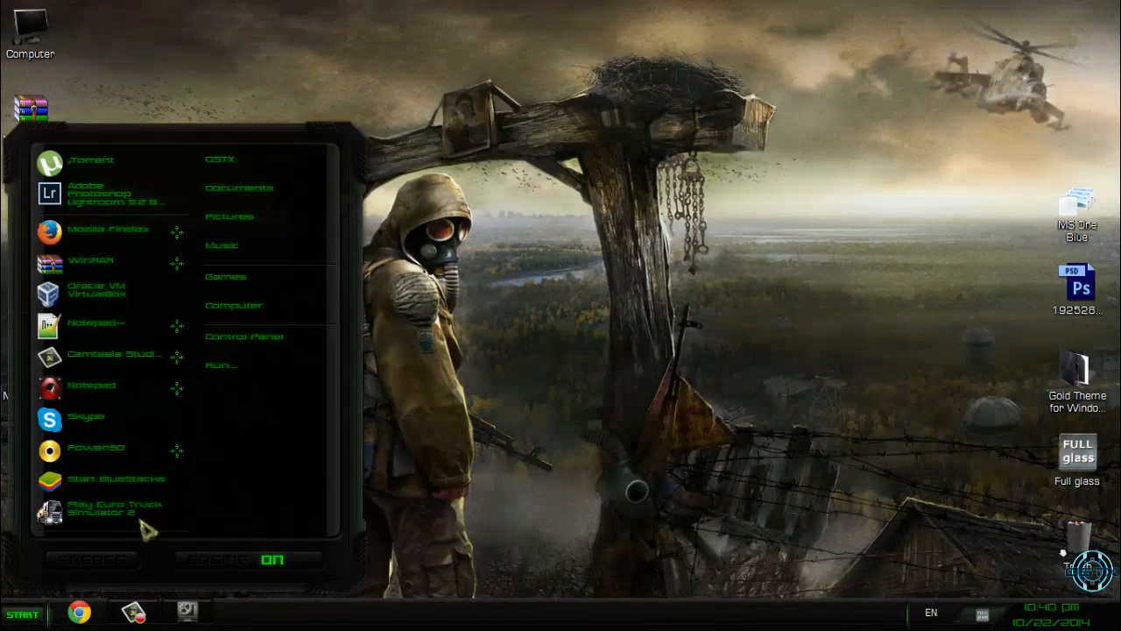
left_click(234, 304)
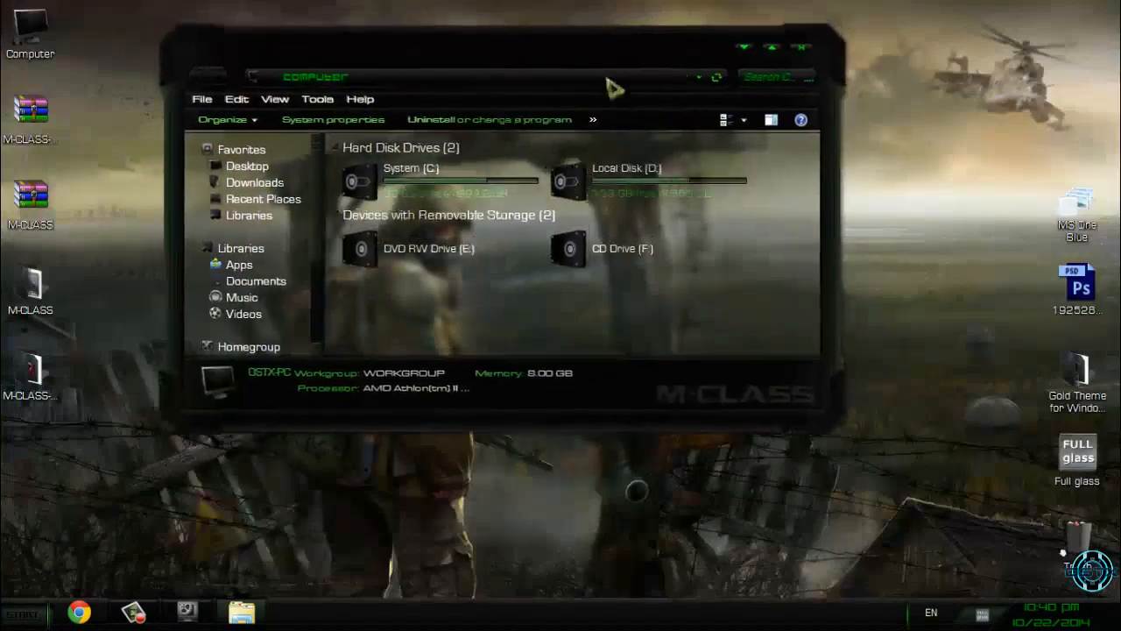
left_click(798, 47)
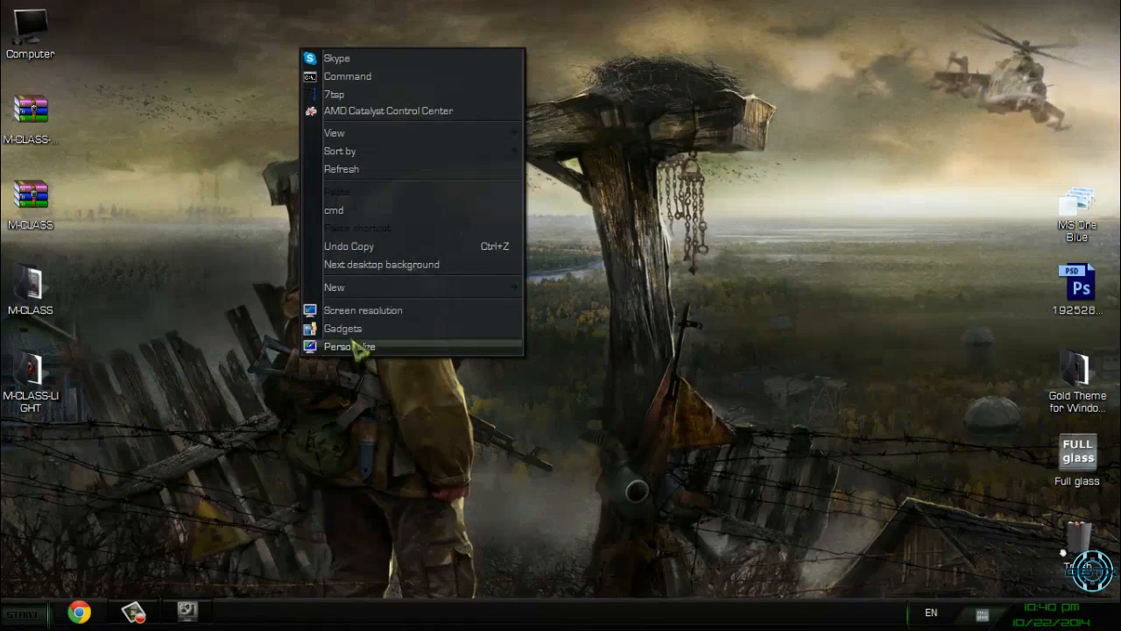
Open the M-CLASS-LIGHT desktop folder and launch its light theme file
left_click(349, 346)
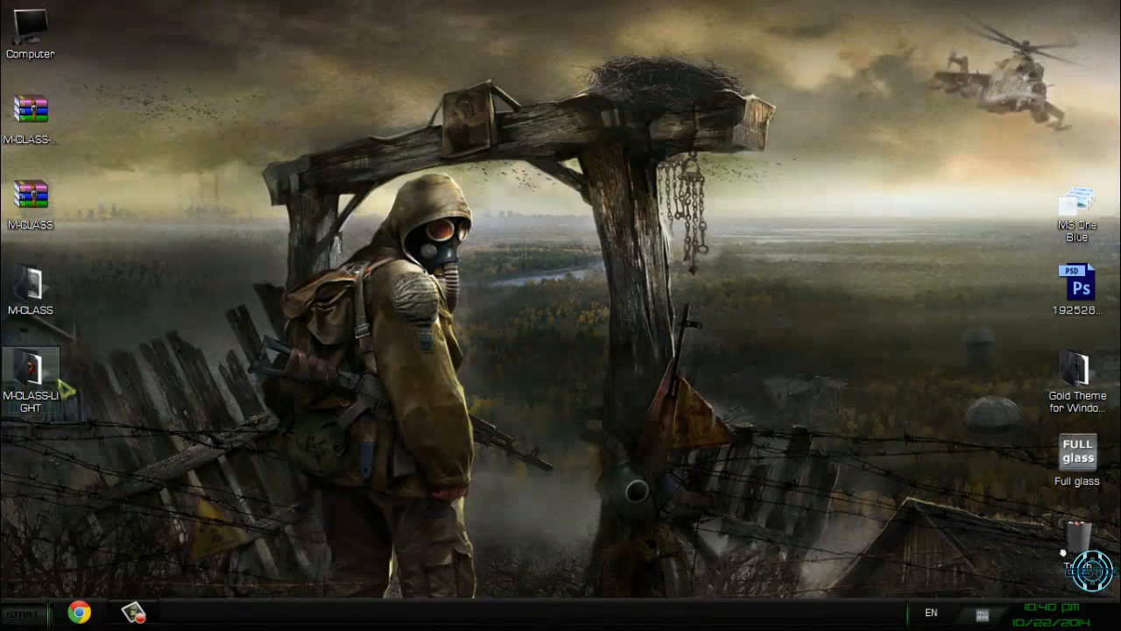
double_click(29, 368)
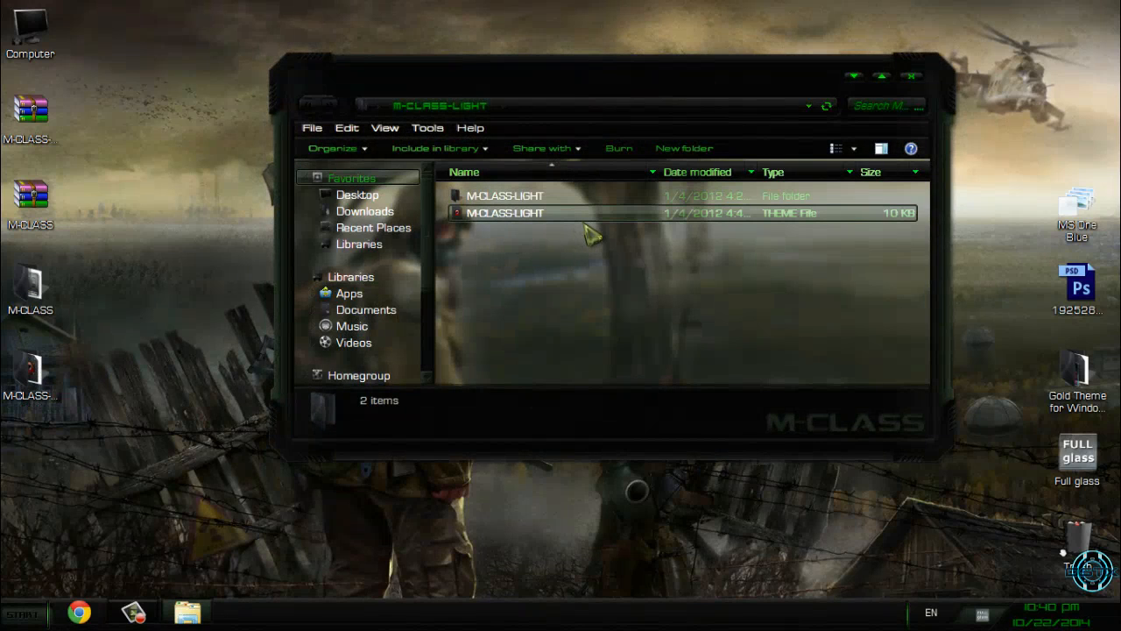
left_click(505, 195)
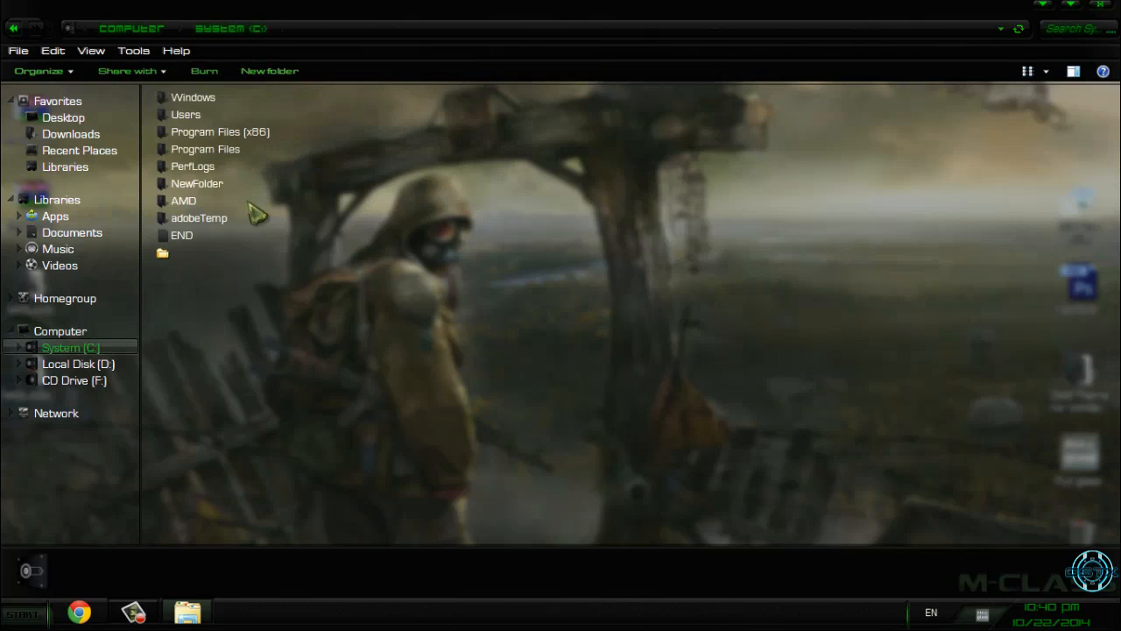
double_click(193, 97)
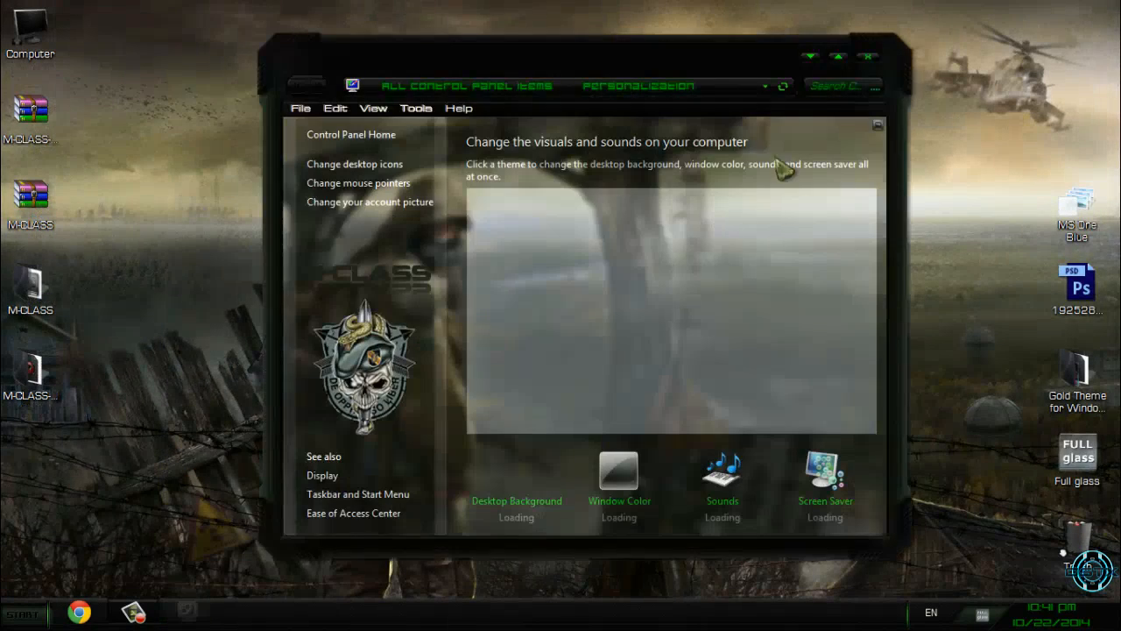
mouse_move(867, 105)
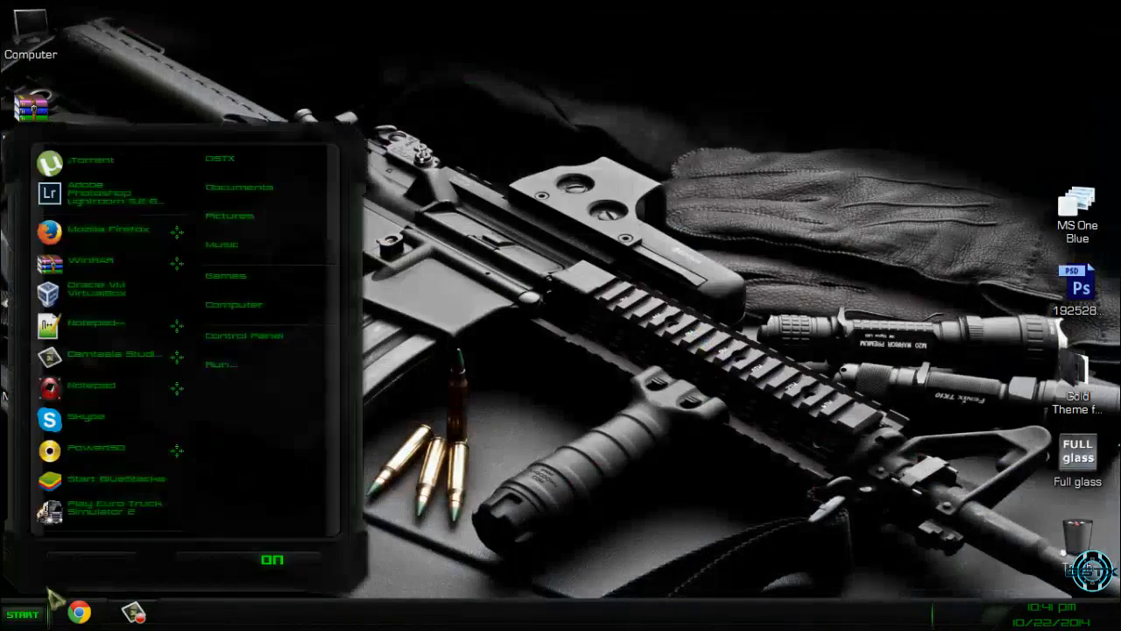
View the computer's system properties, then reopen the Personalization theme gallery
left_click(234, 304)
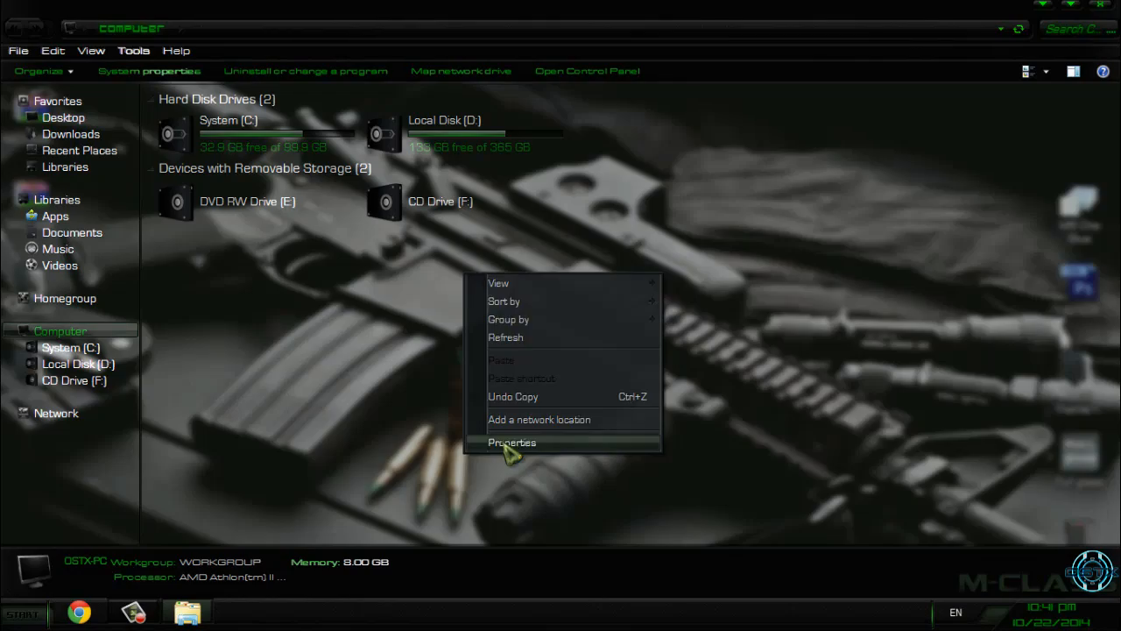
left_click(511, 442)
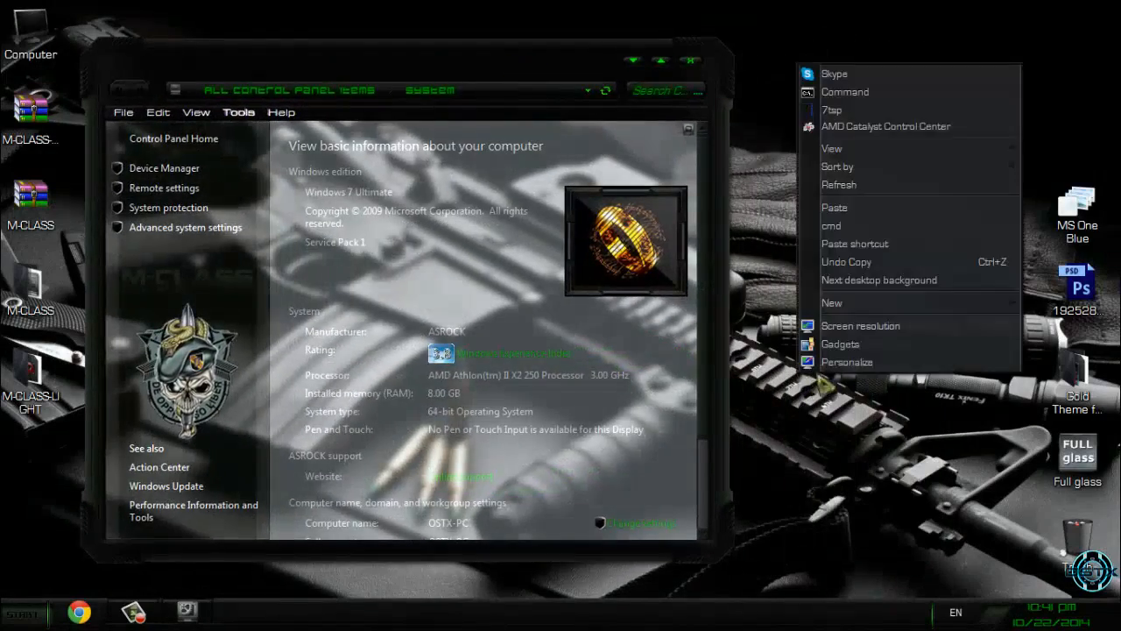
left_click(846, 362)
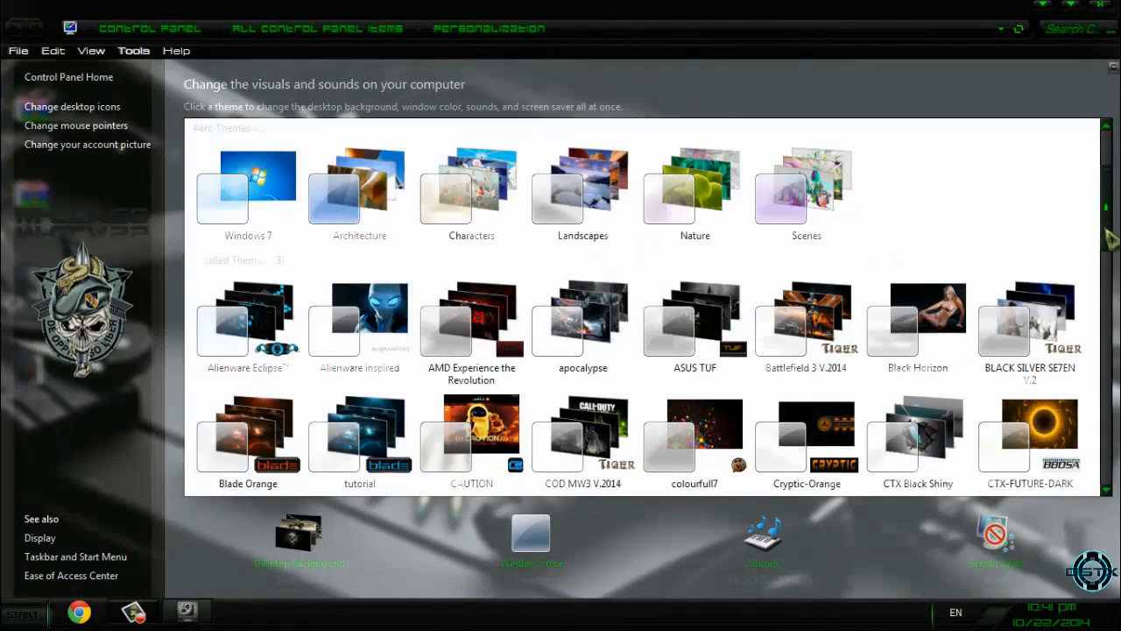
Reapply the M-CLASS theme from the gallery and open the Desktop Background chooser
scroll("down", 3)
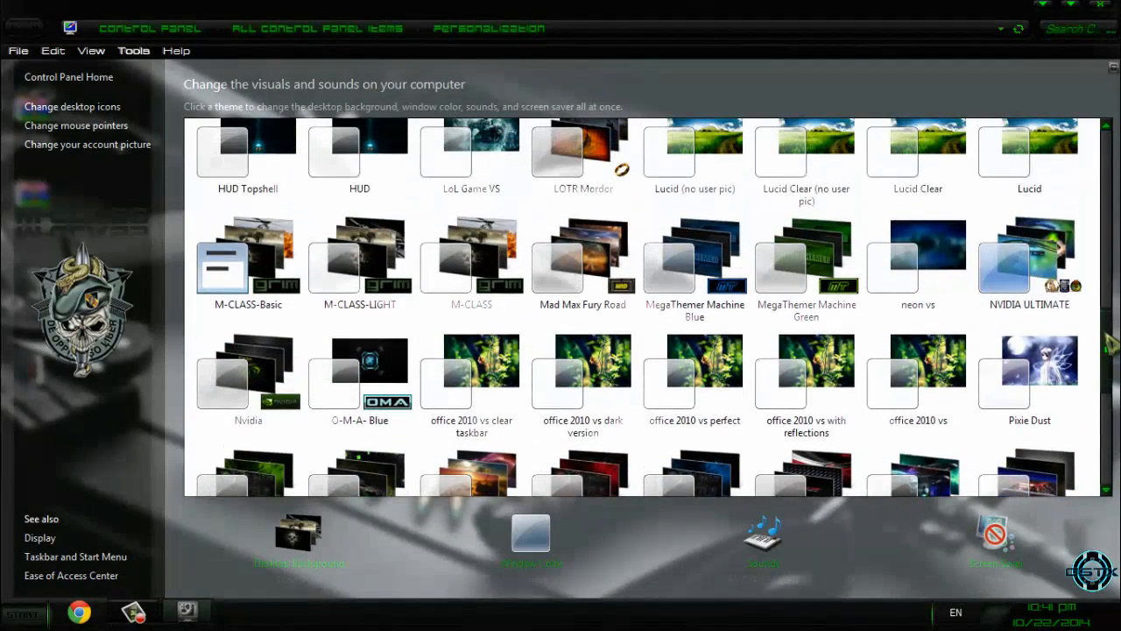
left_click(471, 258)
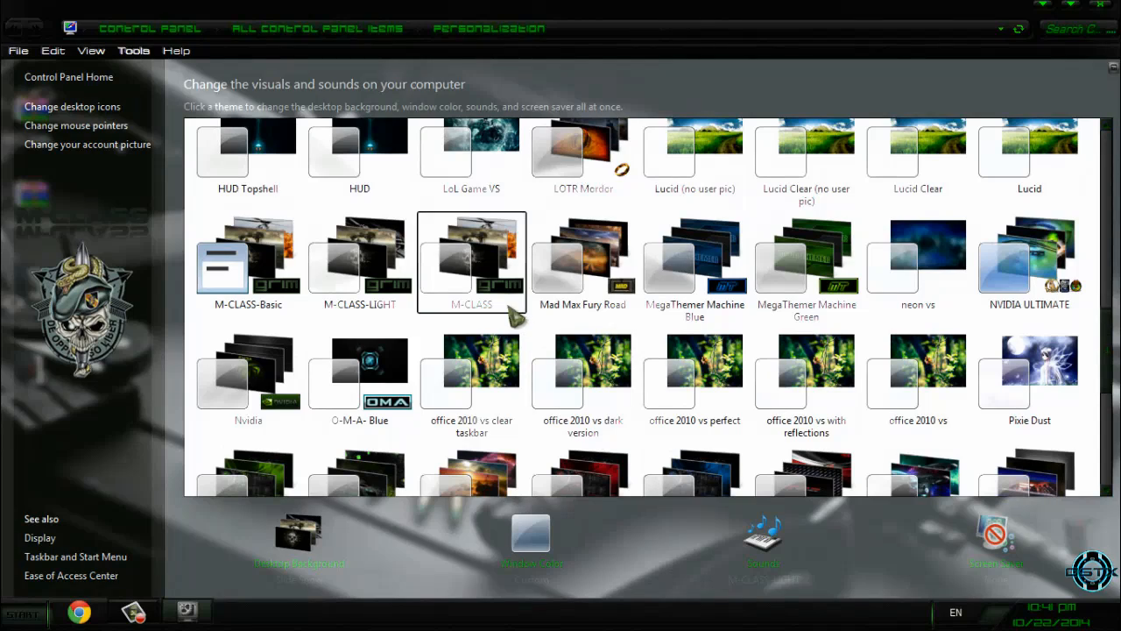
left_click(471, 263)
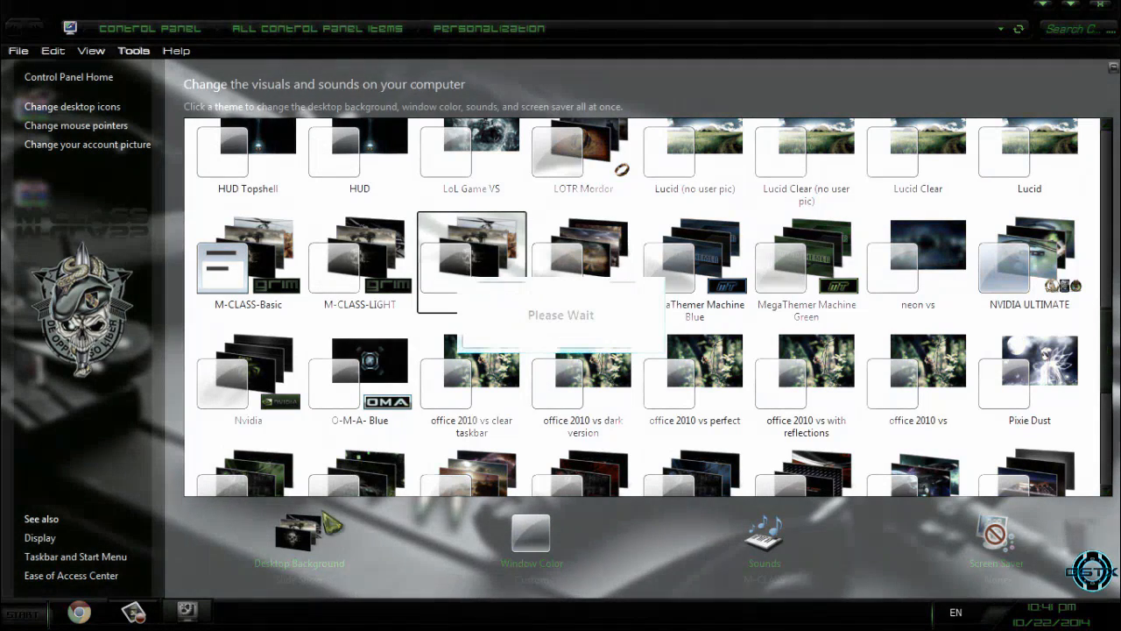
left_click(471, 258)
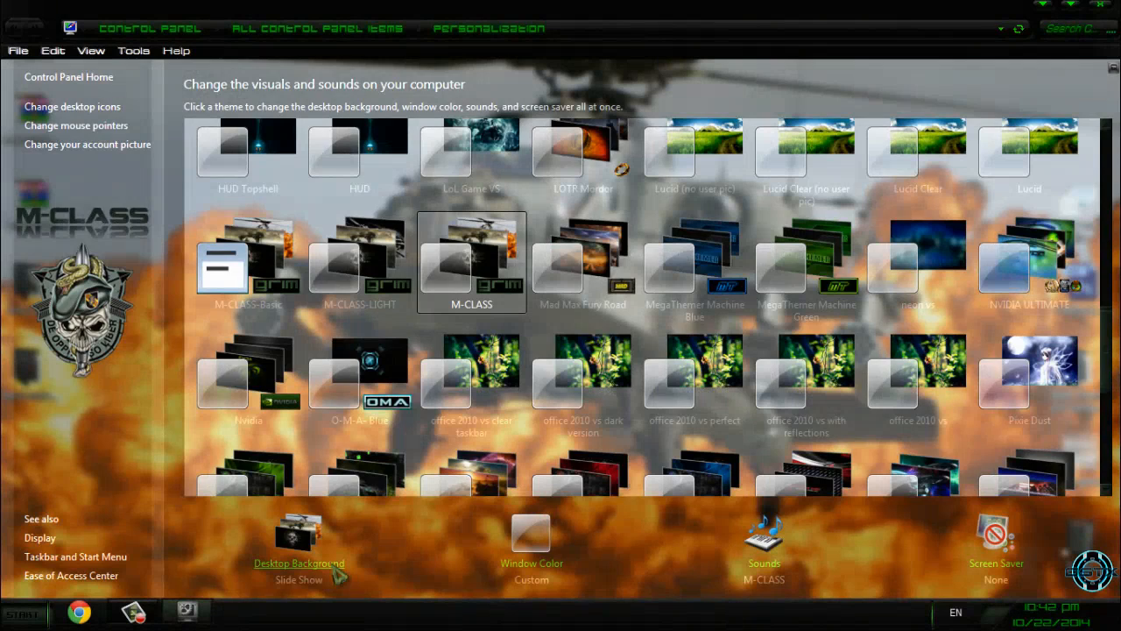
left_click(299, 563)
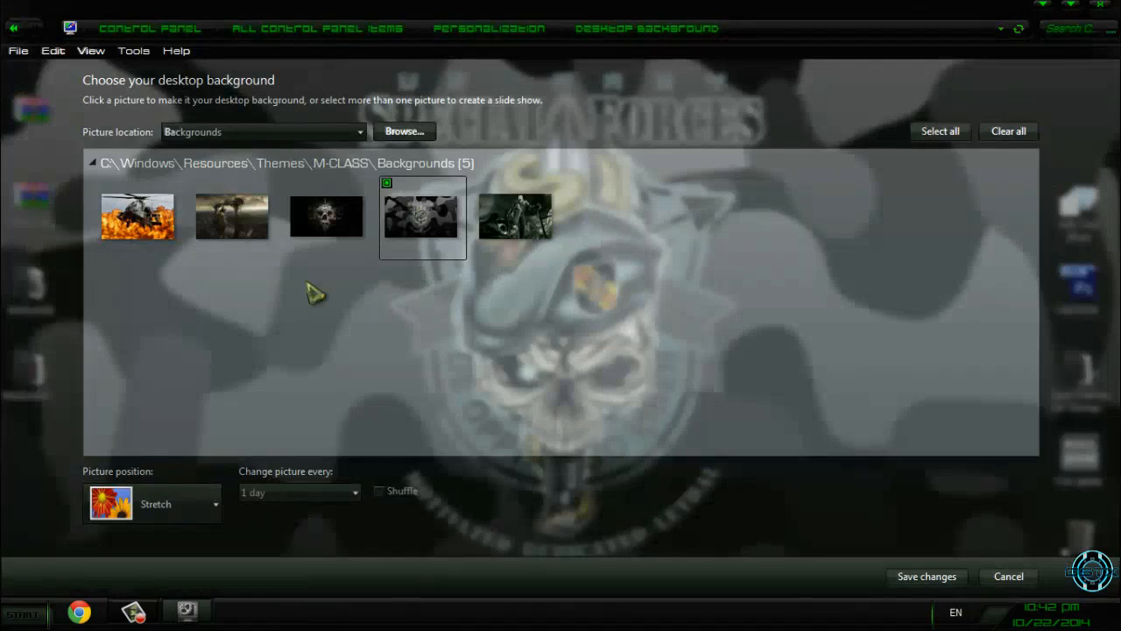
Save the Special Forces skull wallpaper, then move and close the Control Panel window
left_click(13, 28)
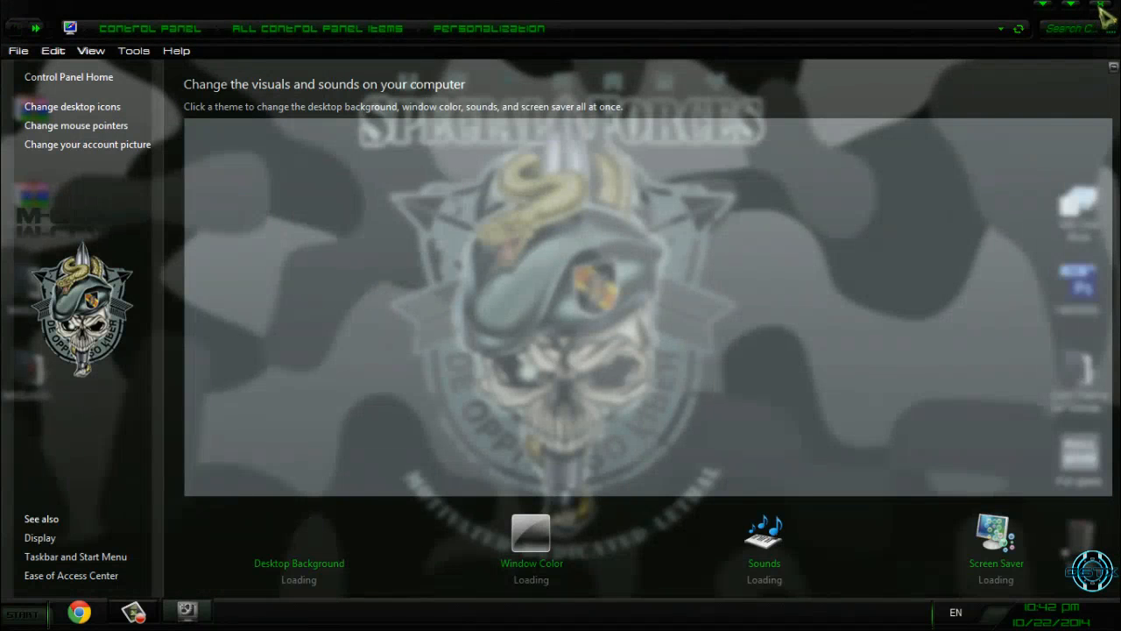
mouse_move(535, 139)
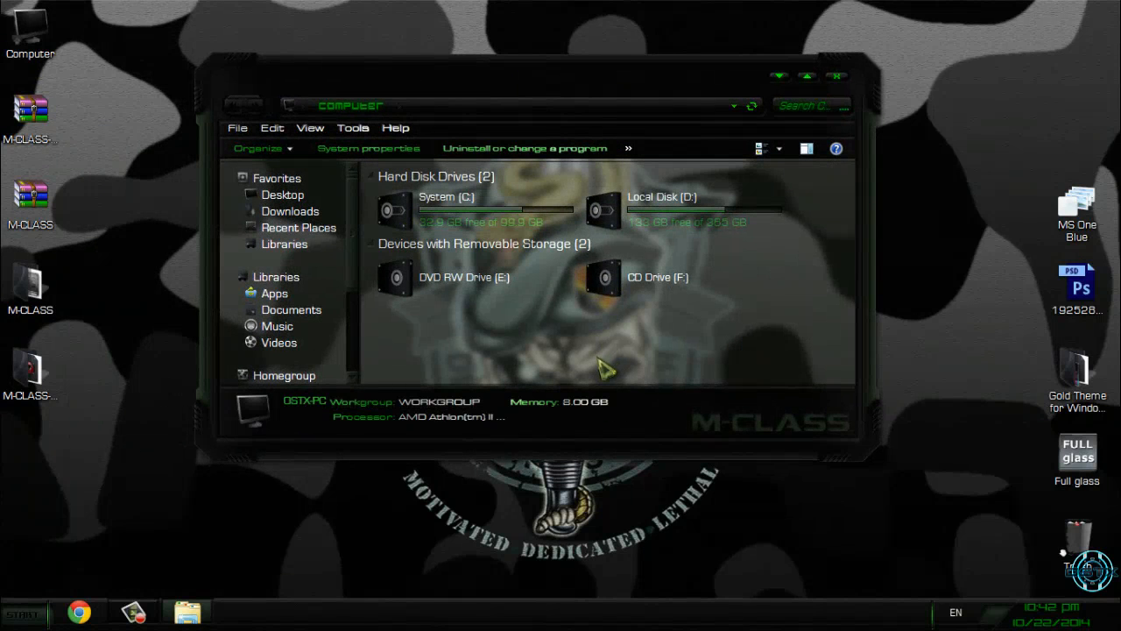
mouse_move(822, 95)
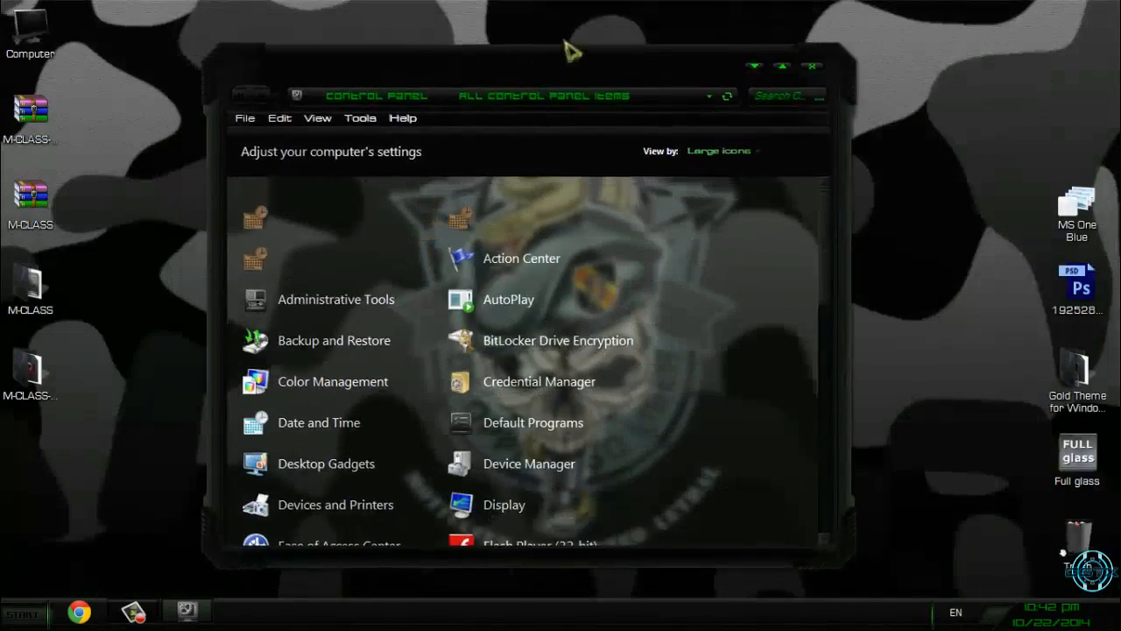
left_click_drag(526, 48, 578, 66)
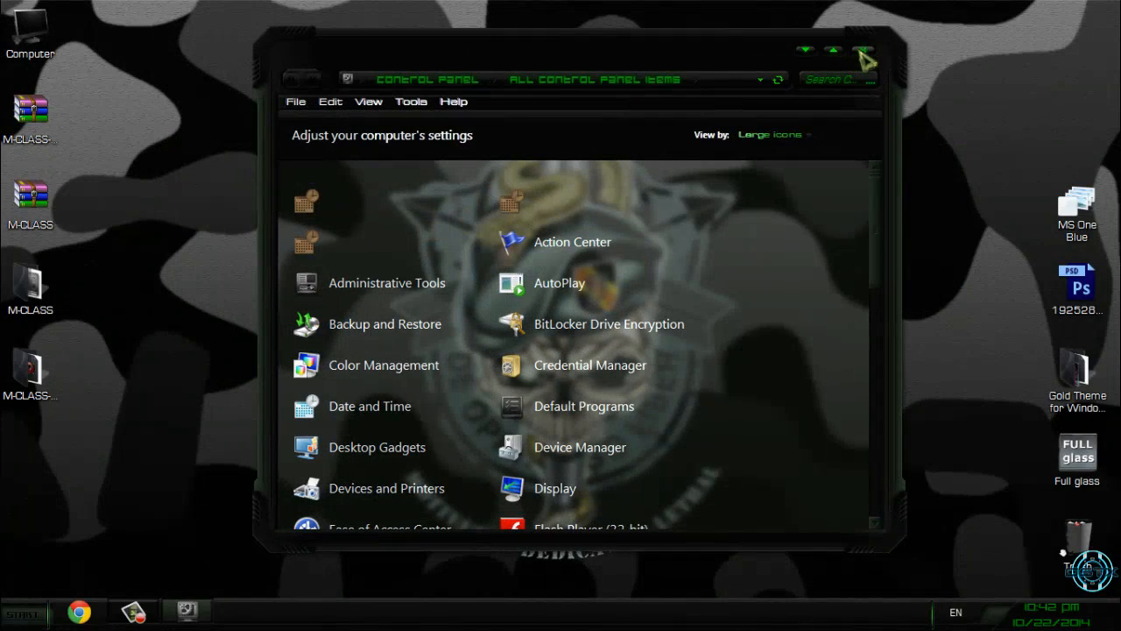
left_click(861, 50)
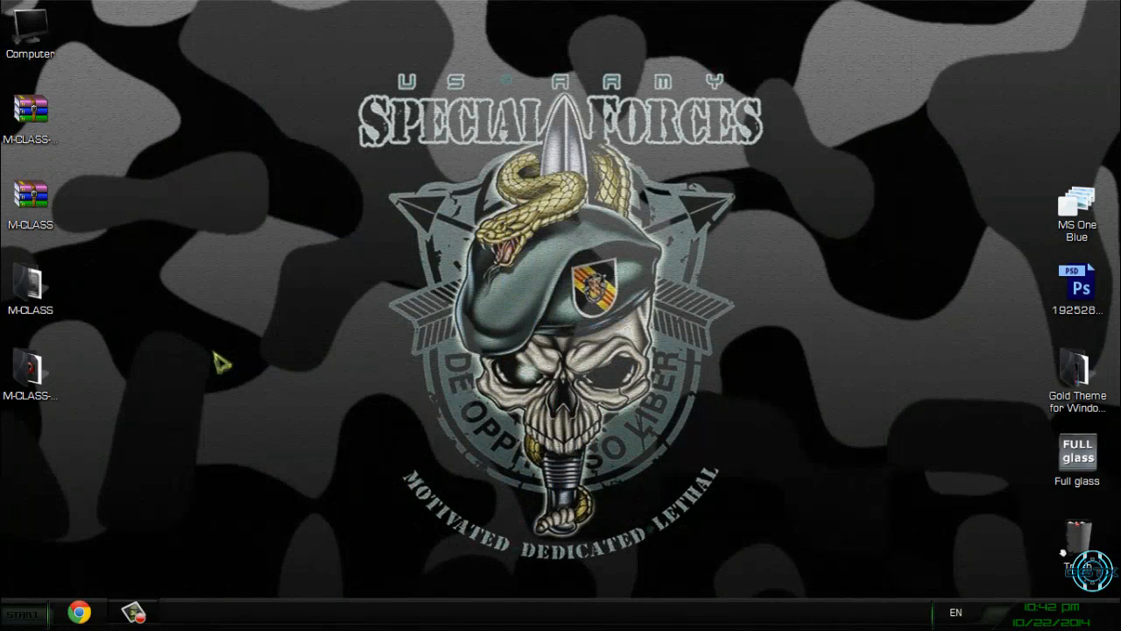